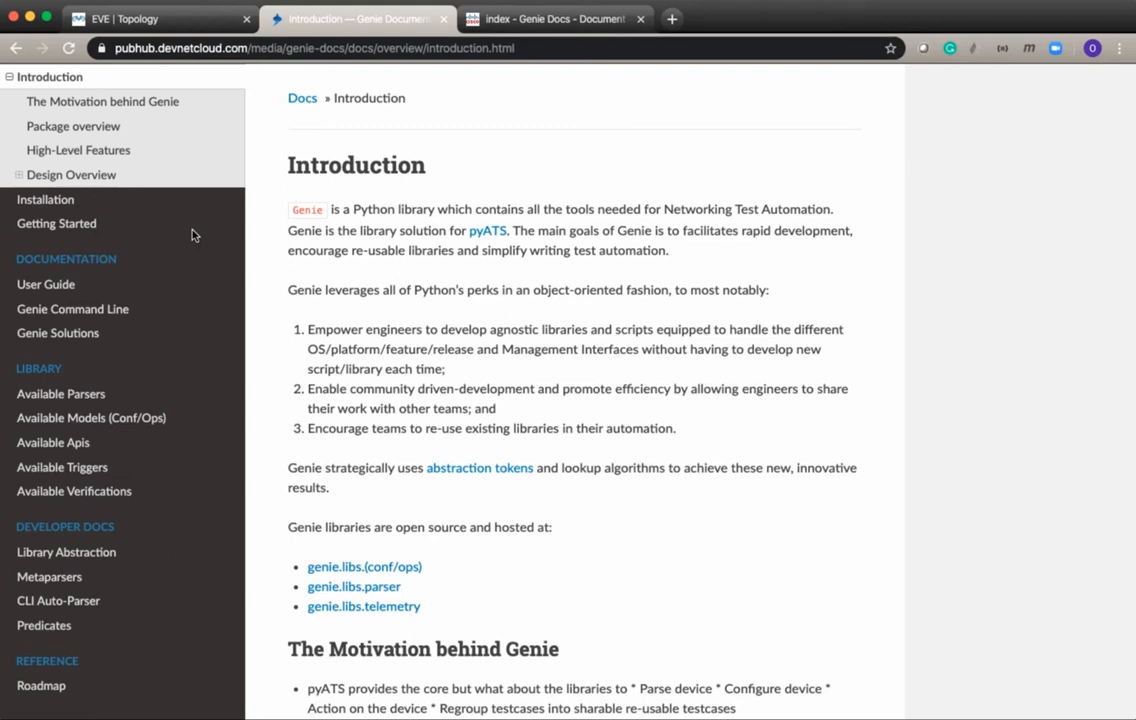
mouse_move(560, 152)
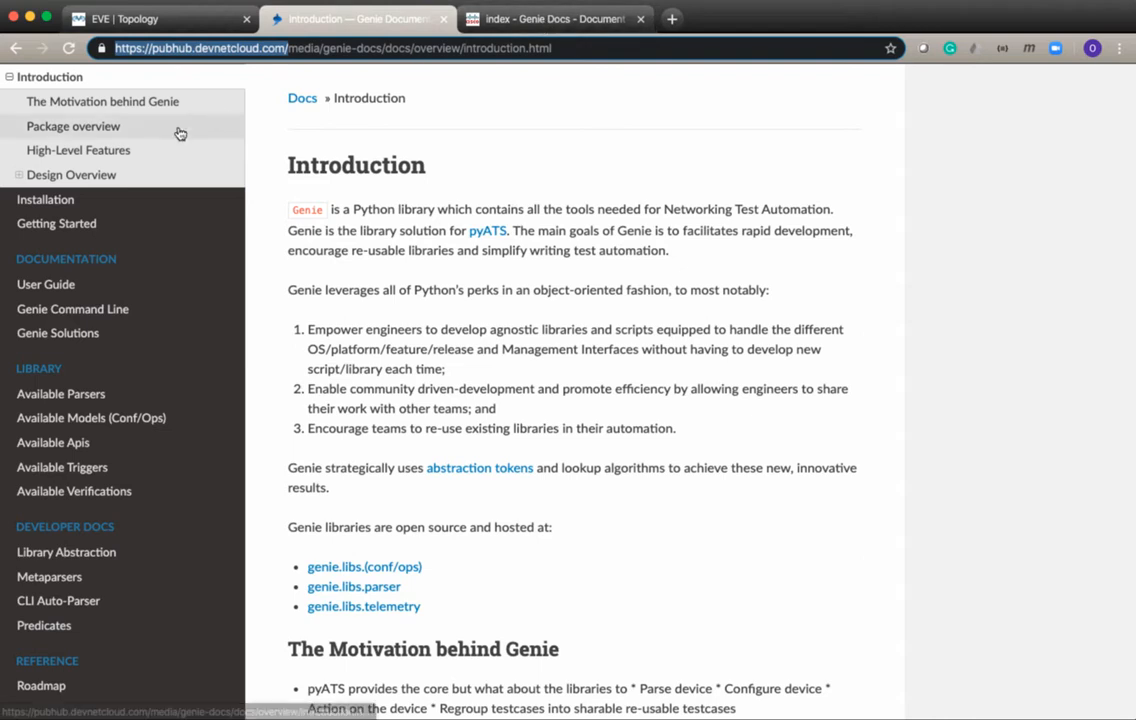
Step: Open the Installation page in the Genie Docs sidebar
click(44, 200)
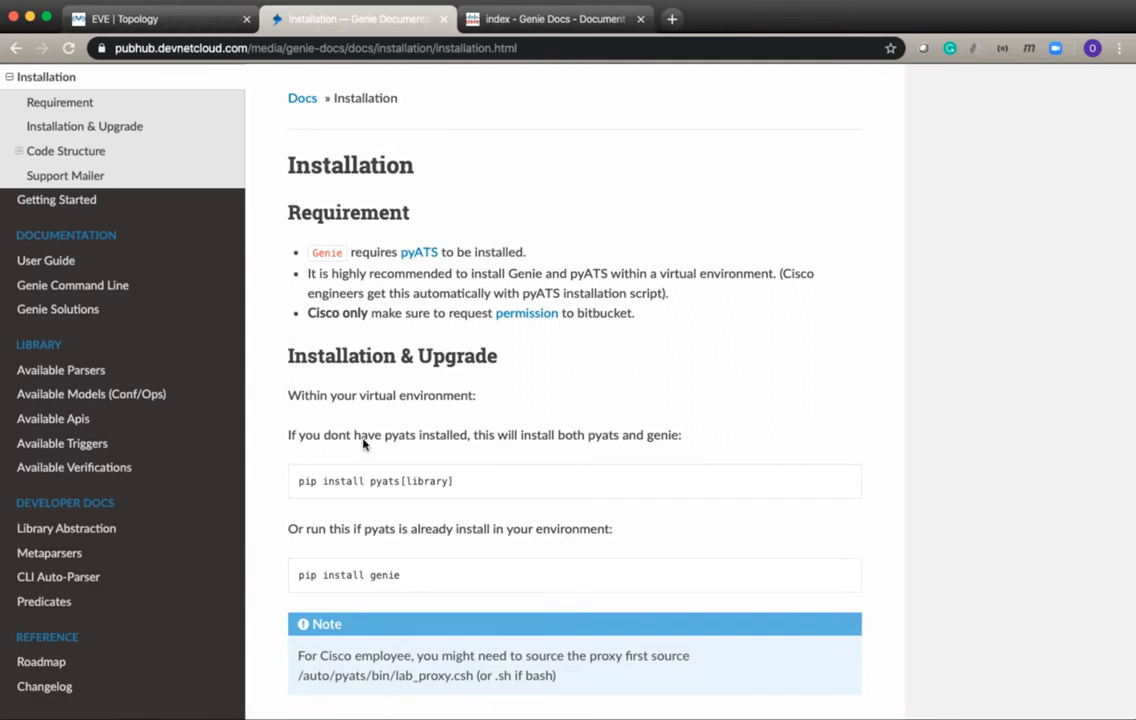
mouse_move(296, 488)
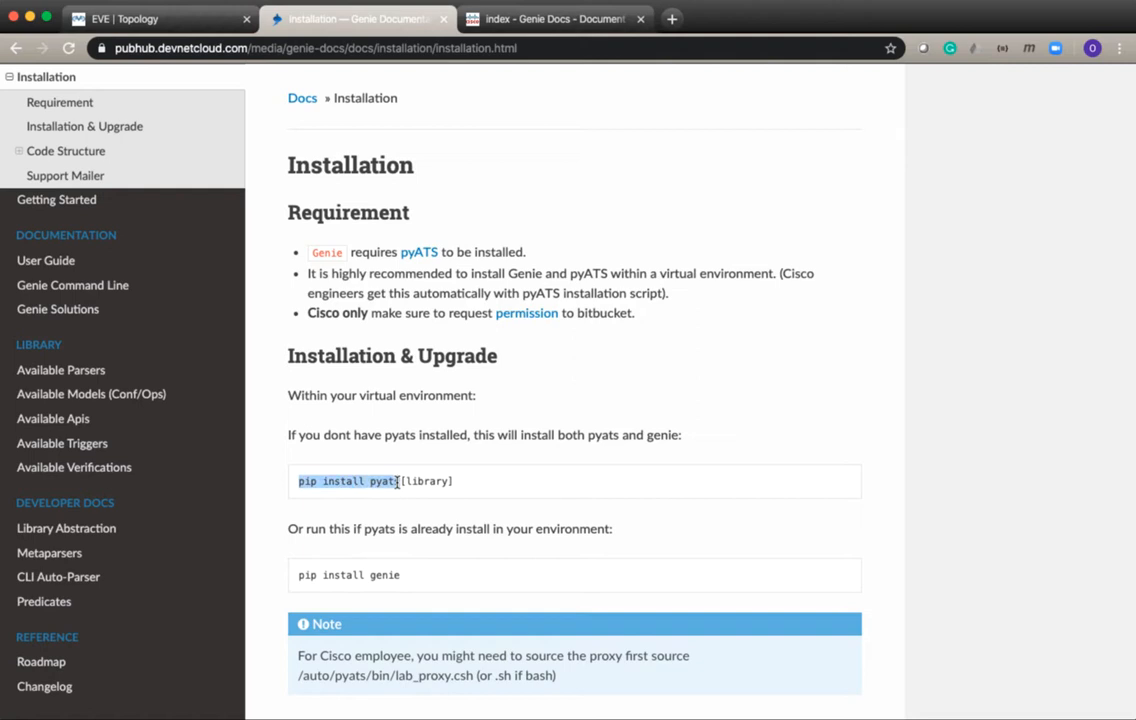
mouse_move(438, 512)
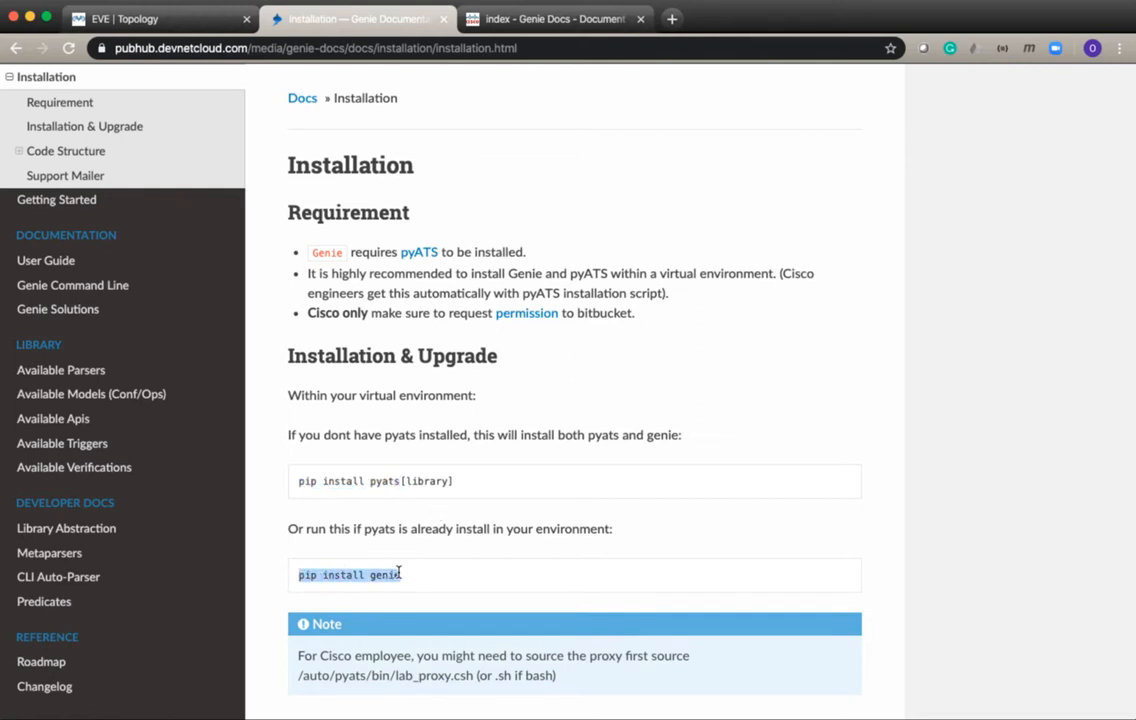
mouse_move(464, 580)
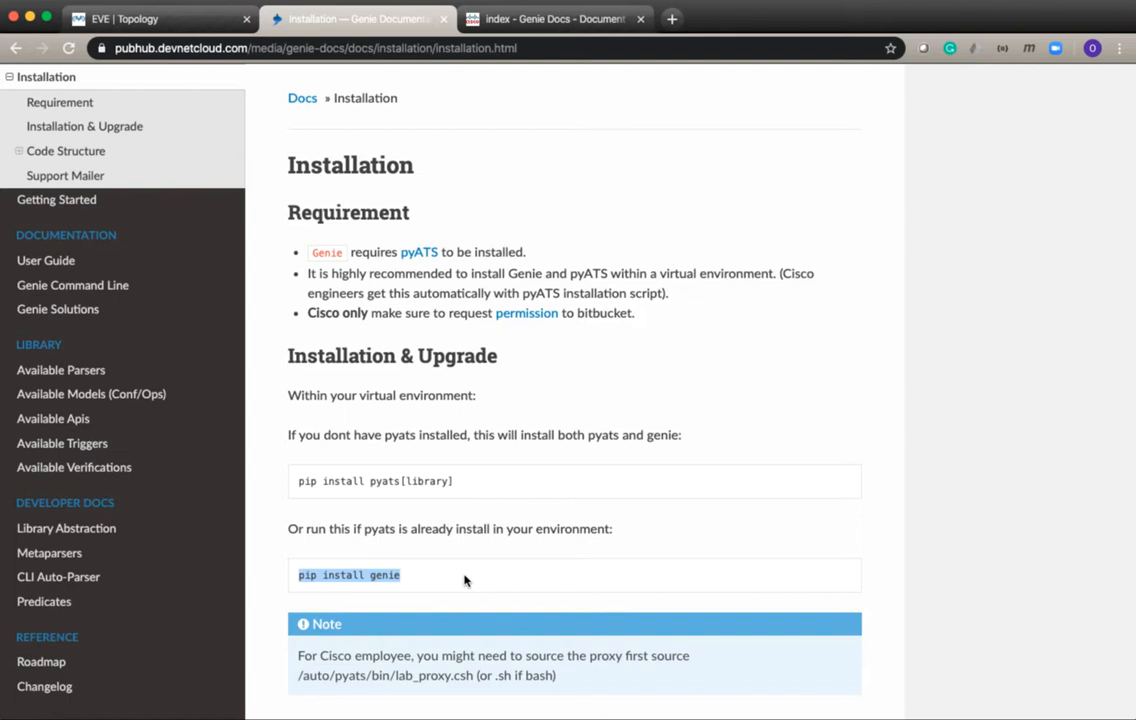
mouse_move(434, 580)
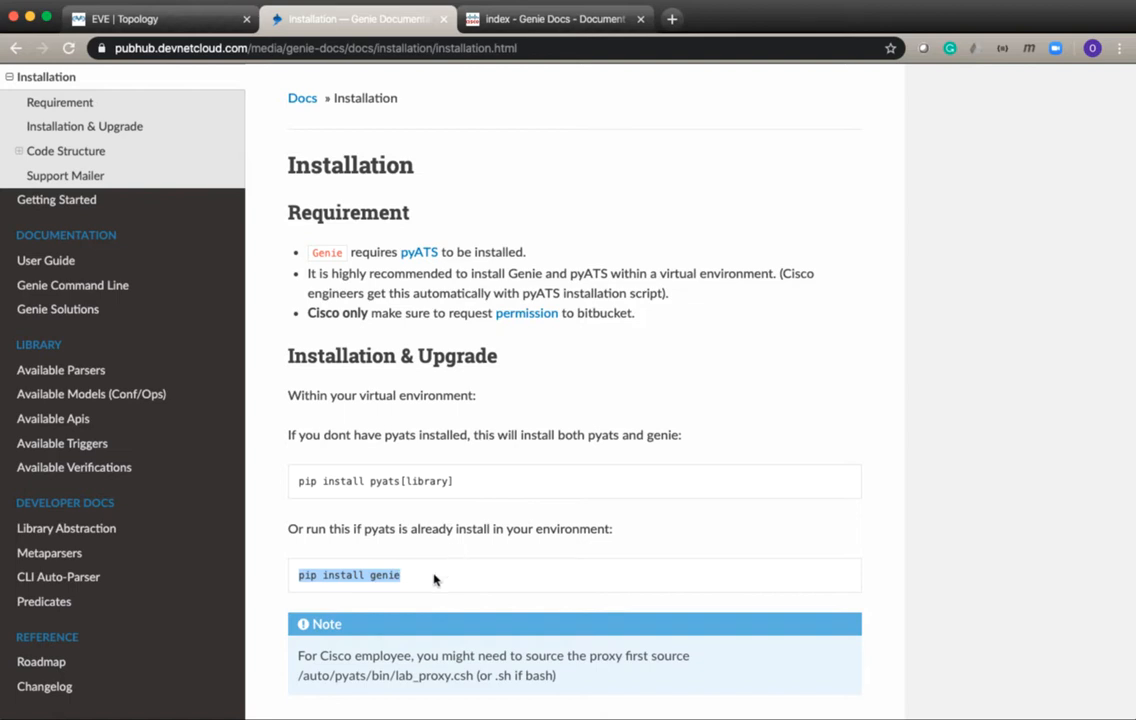
mouse_move(588, 348)
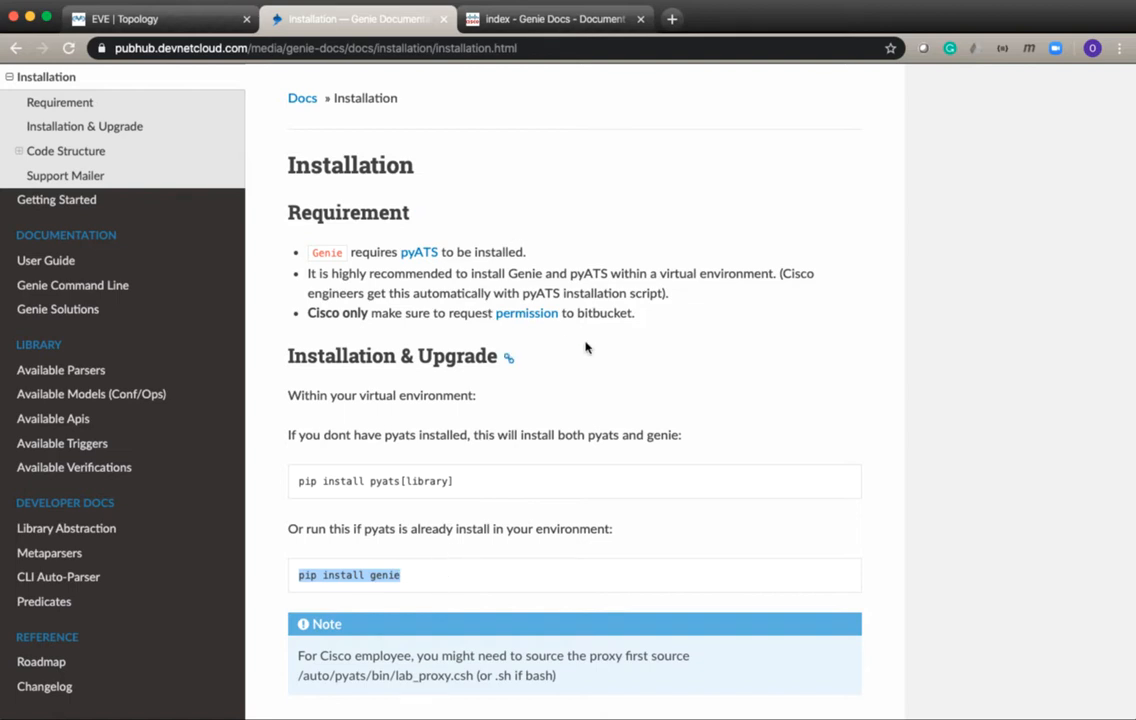
mouse_move(588, 328)
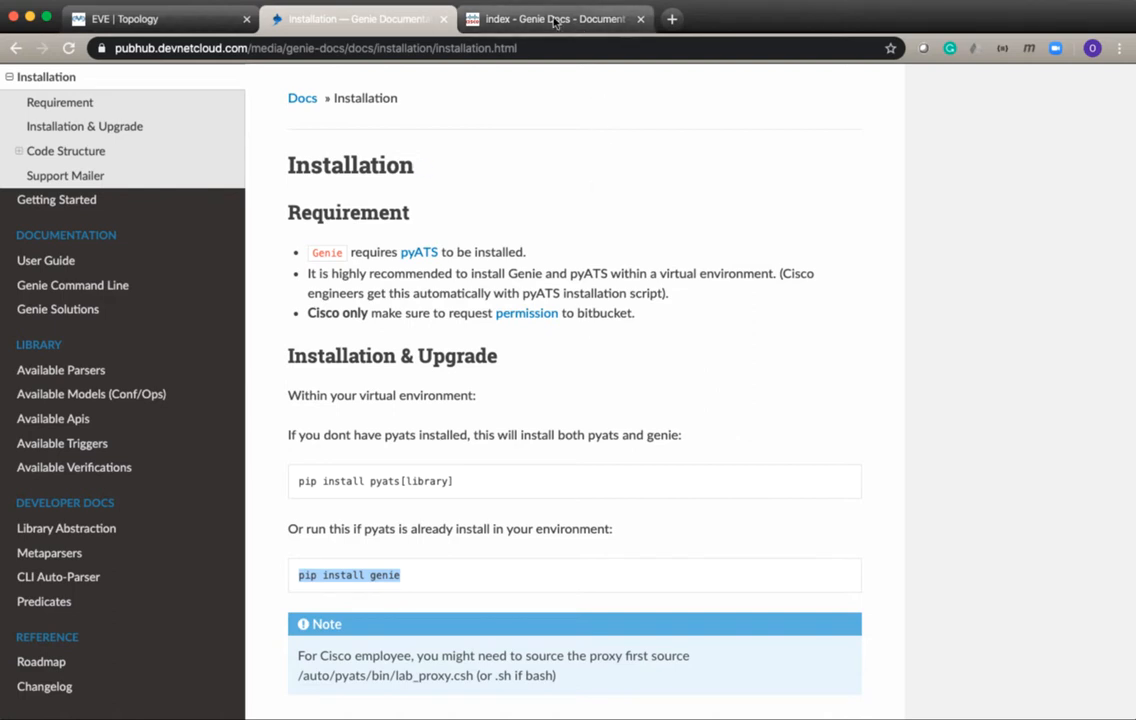
Step: Review the sample testbed YAML in the DevNet Genie Docs, selecting parts of the example
click(556, 18)
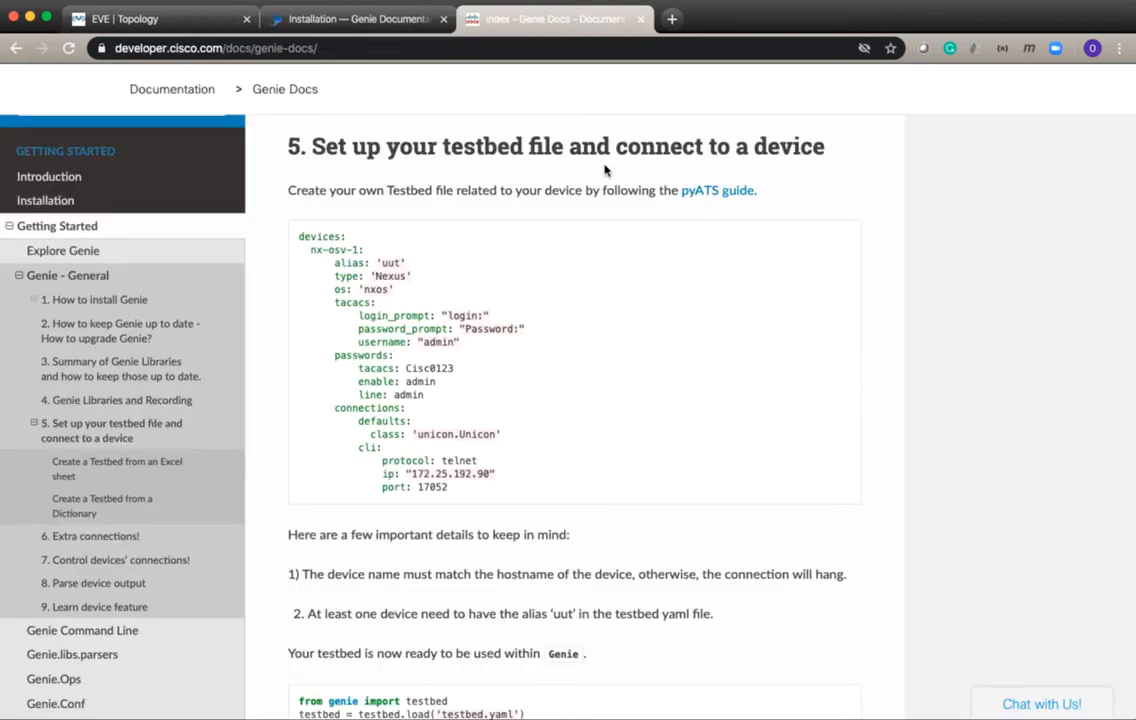
mouse_move(450, 148)
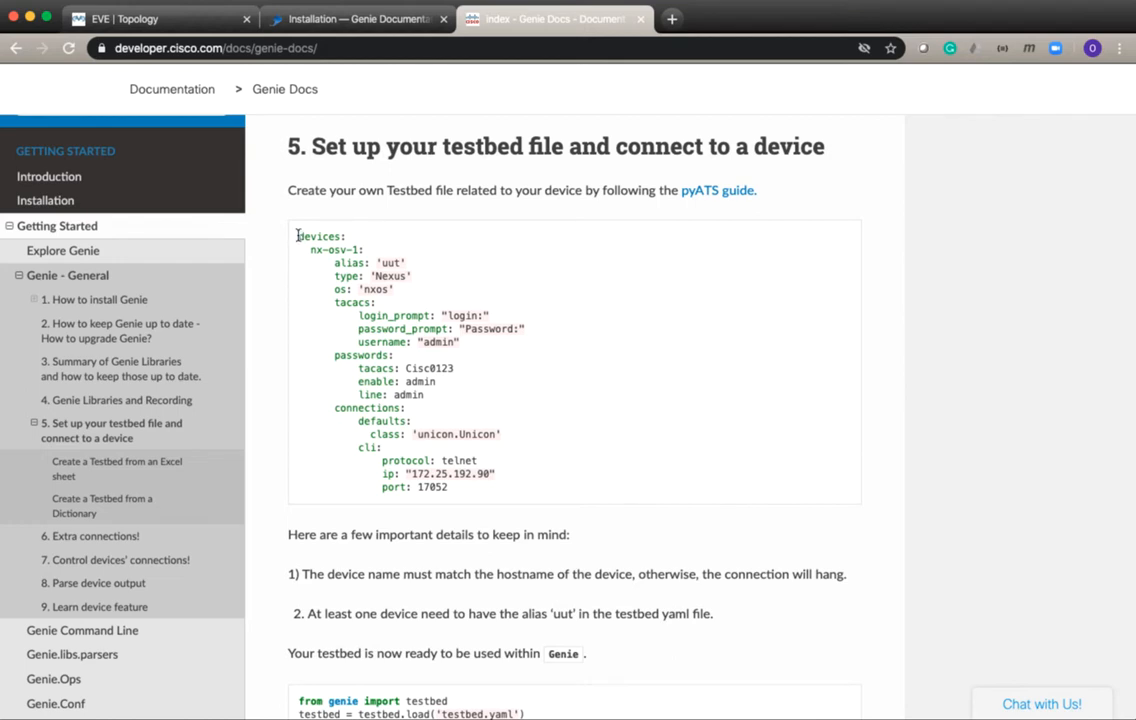
double_click(320, 236)
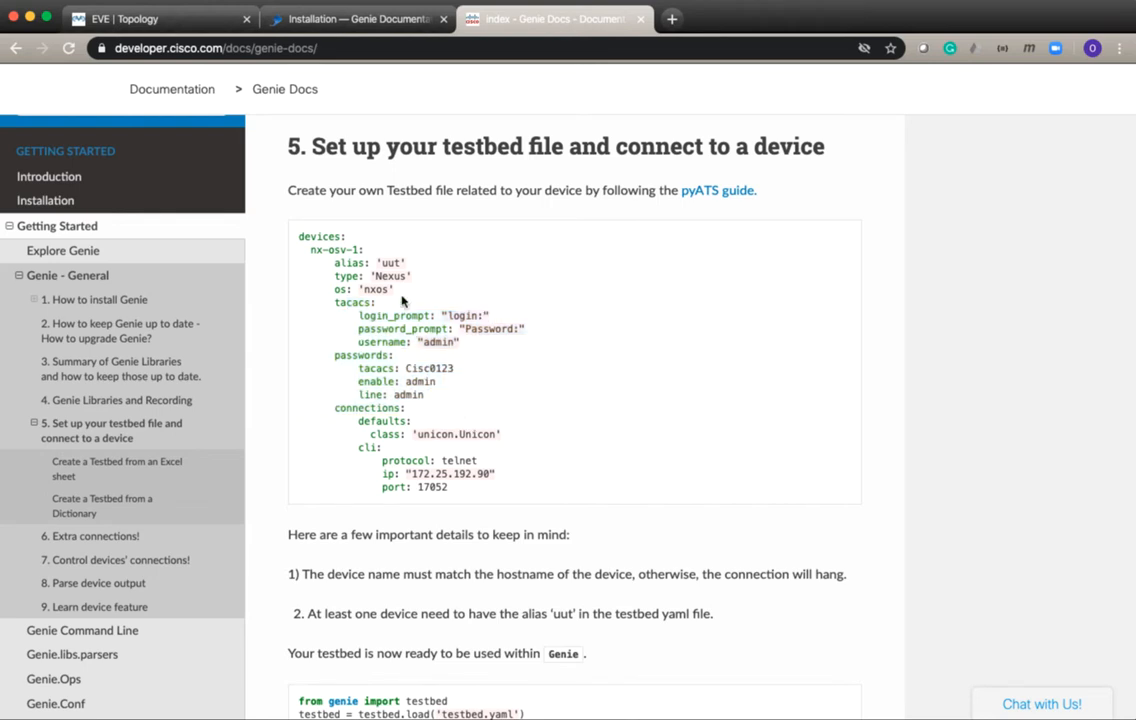
mouse_move(430, 408)
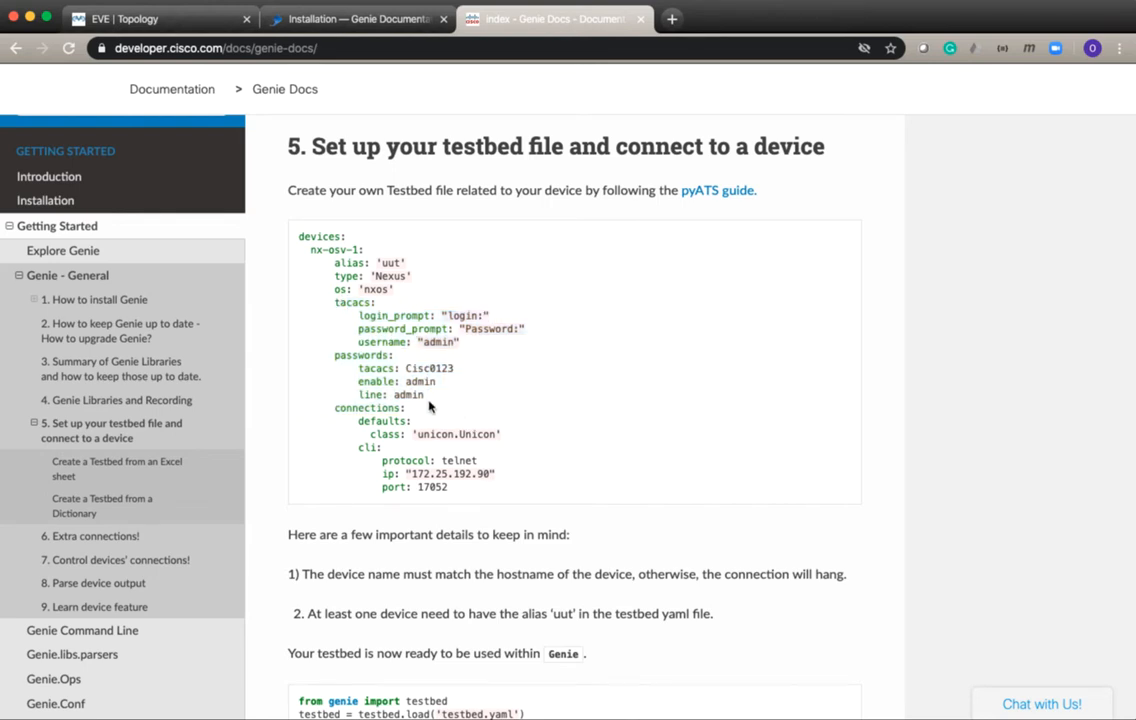
mouse_move(388, 388)
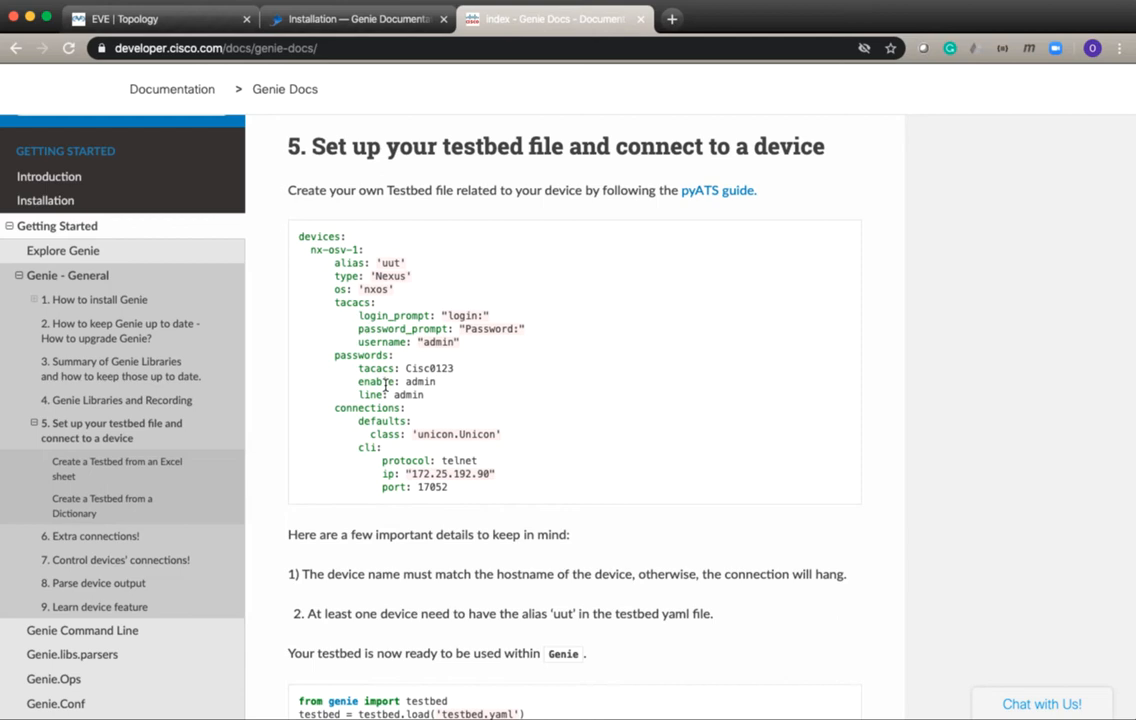
mouse_move(424, 388)
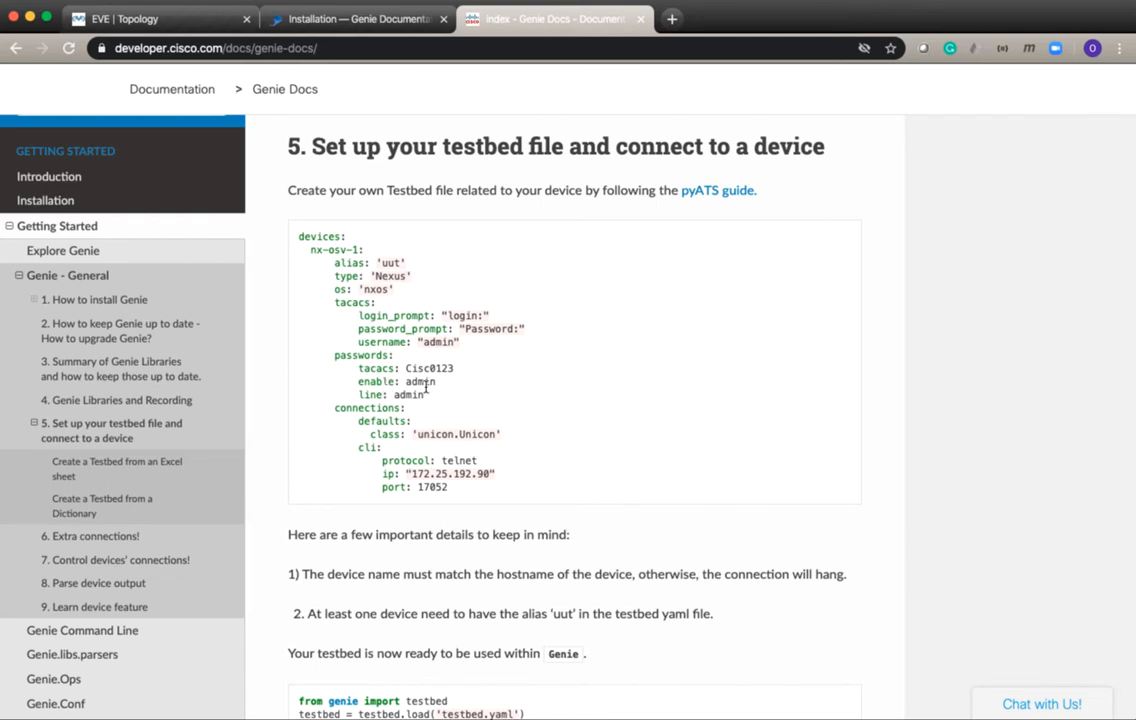
mouse_move(436, 398)
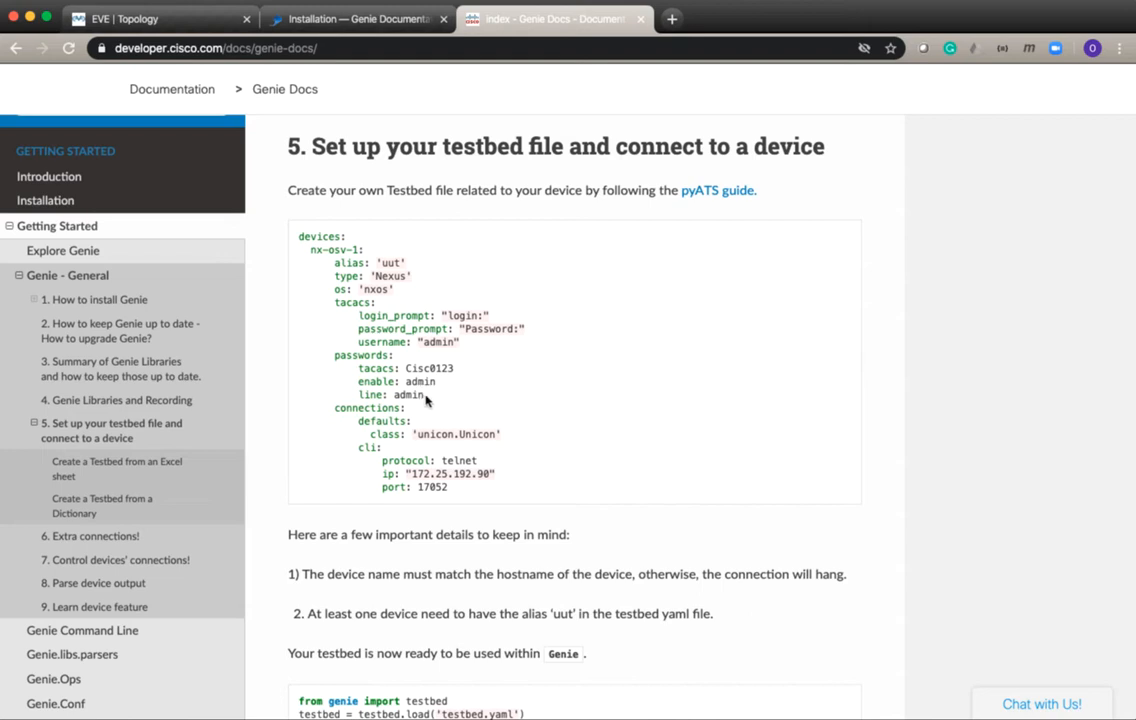
drag(336, 302, 424, 394)
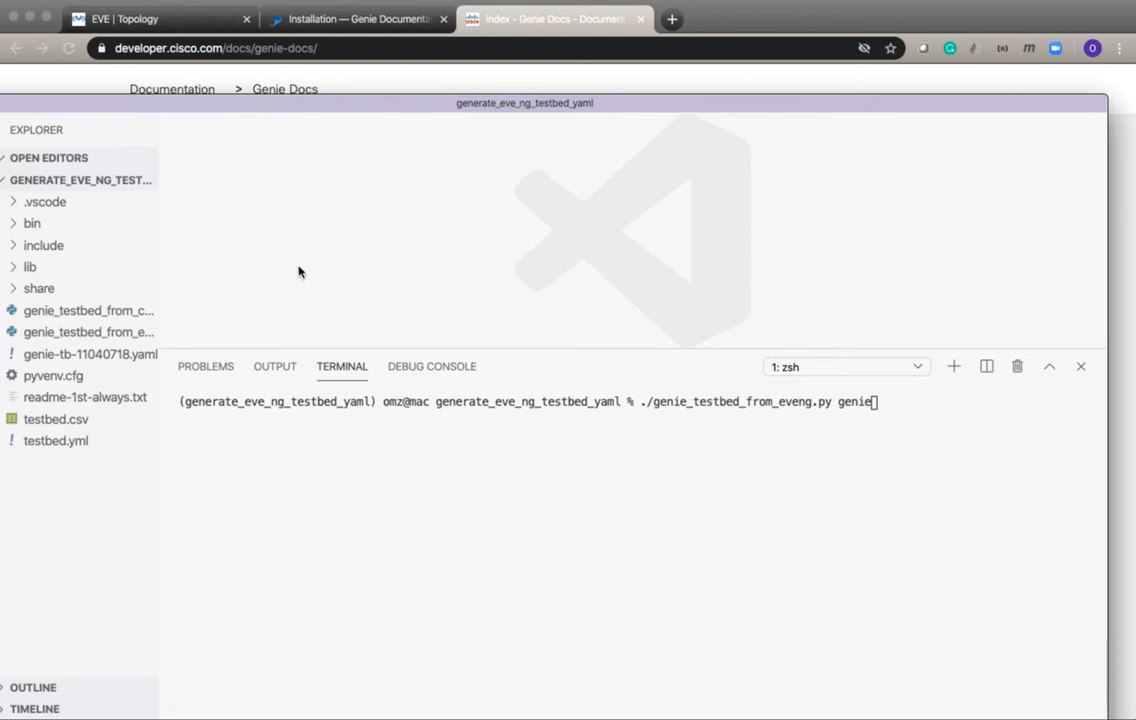
mouse_move(456, 4)
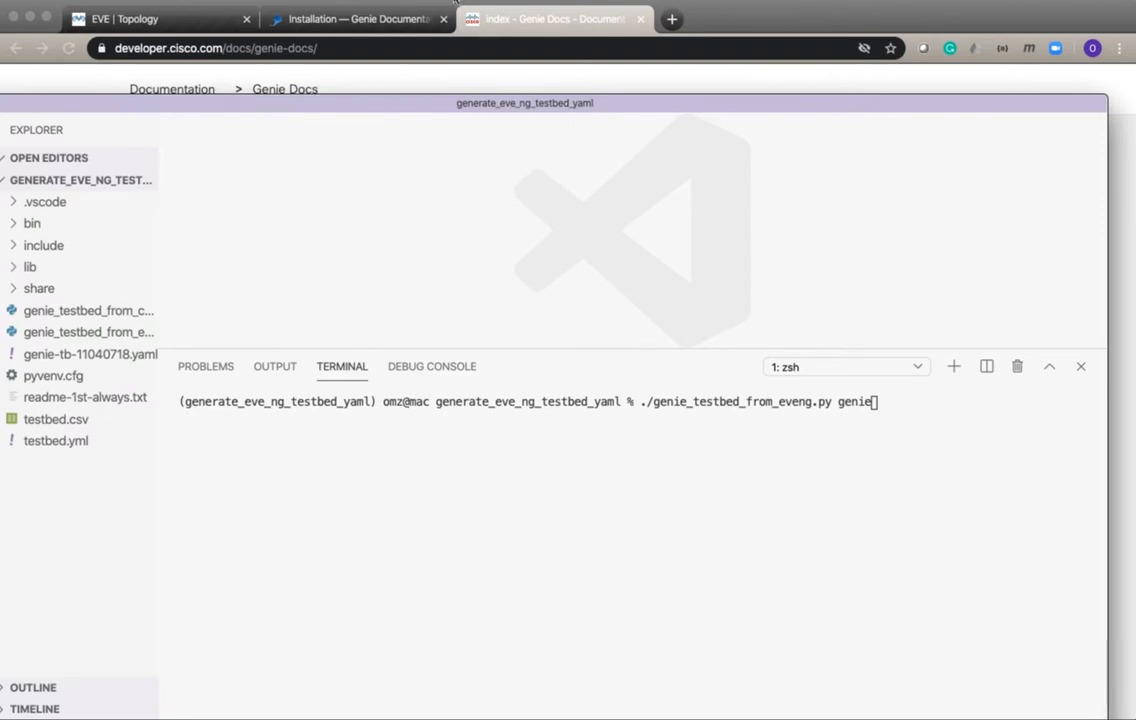
Step: Check the EVE-NG two-router topology and the R1 and R2 console sessions, then return to the project
click(160, 18)
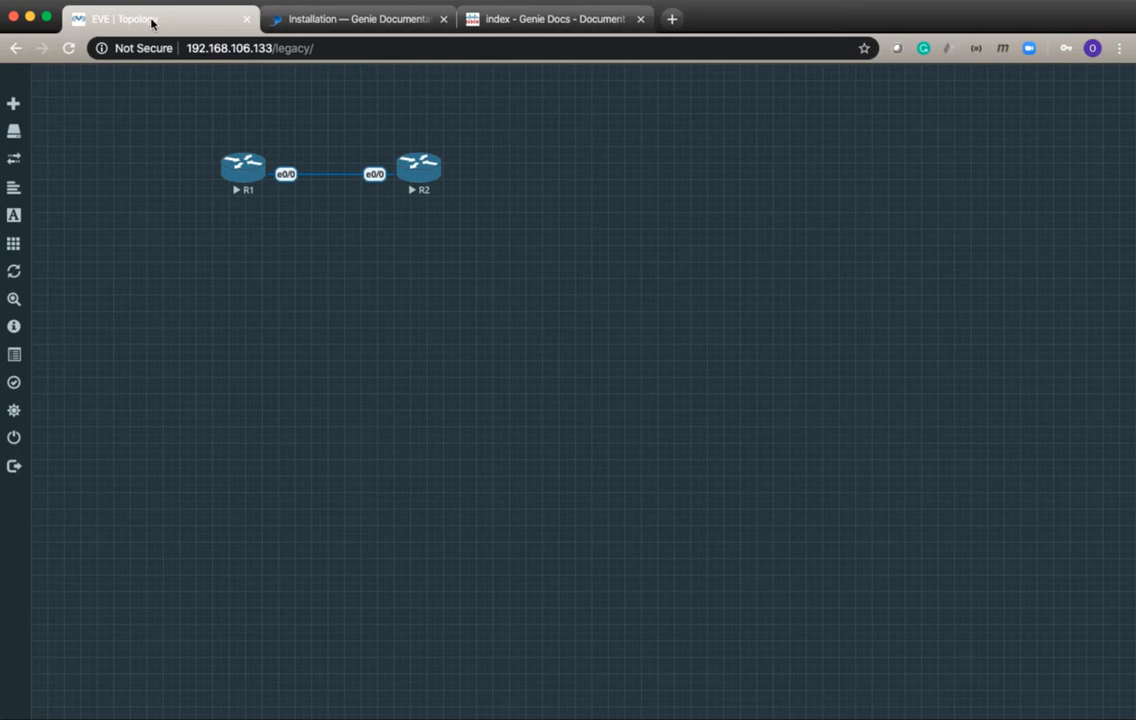
mouse_move(208, 144)
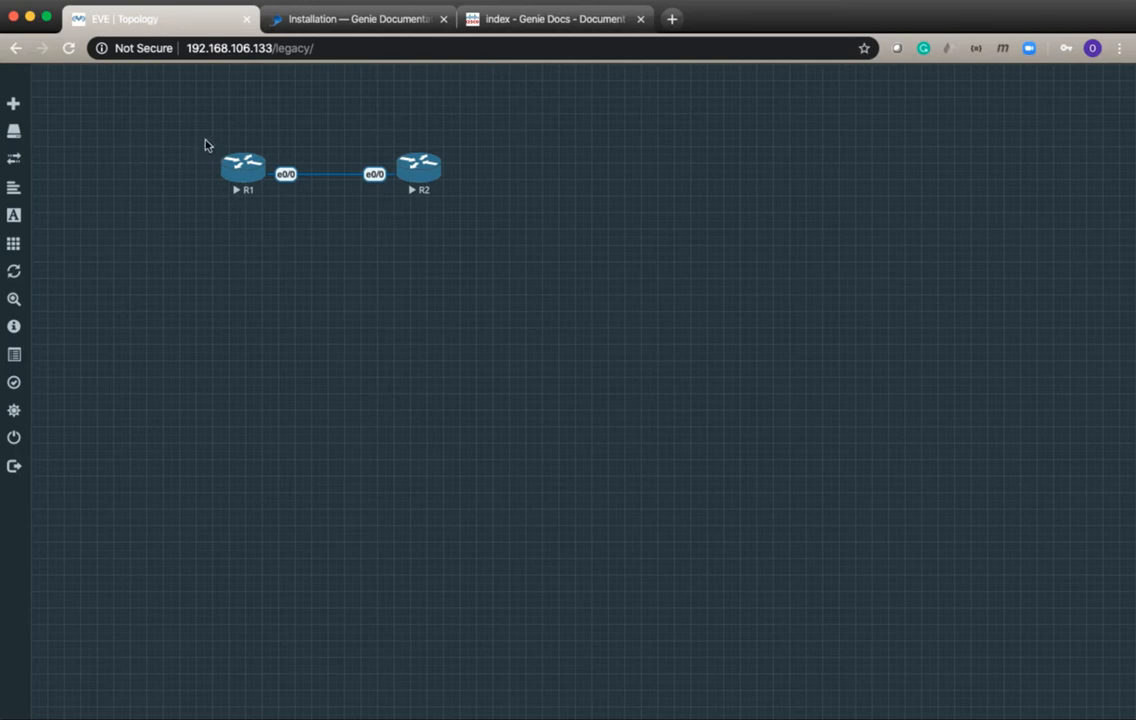
mouse_move(832, 260)
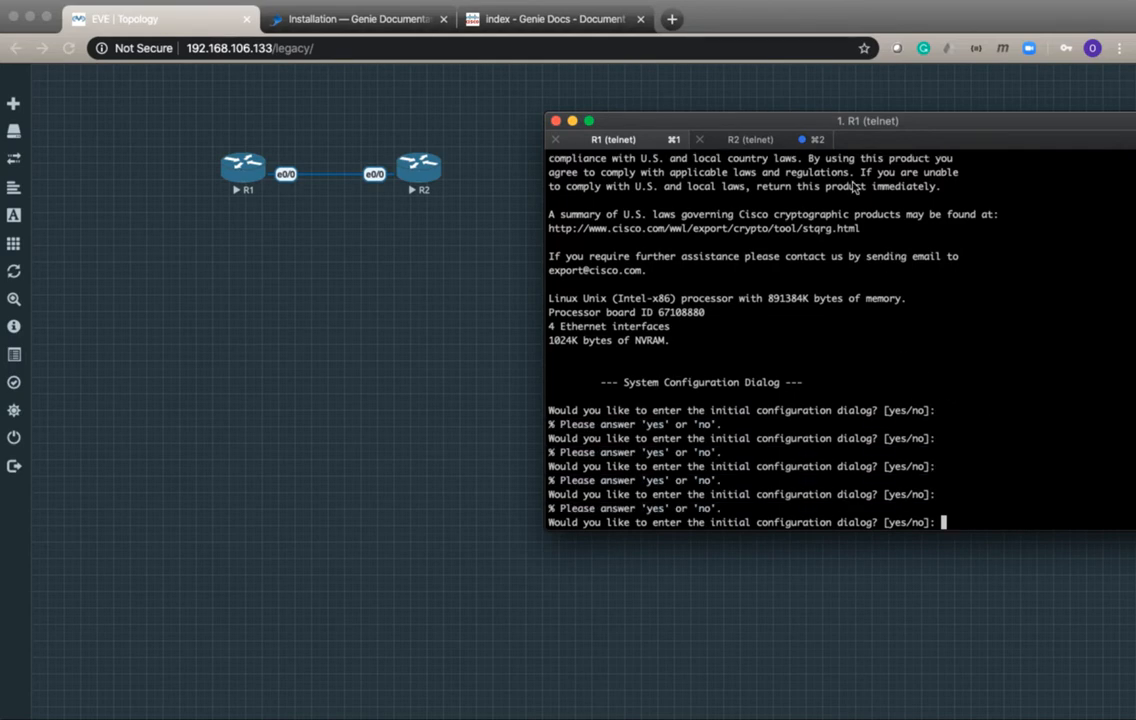
click(750, 140)
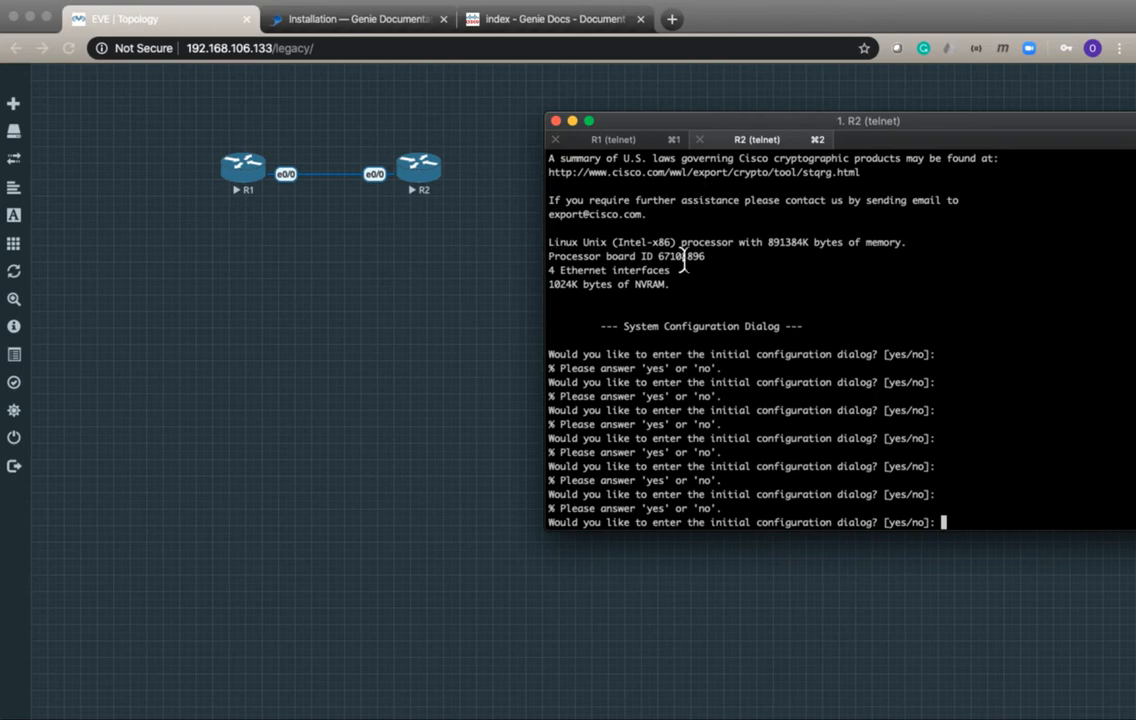
click(616, 140)
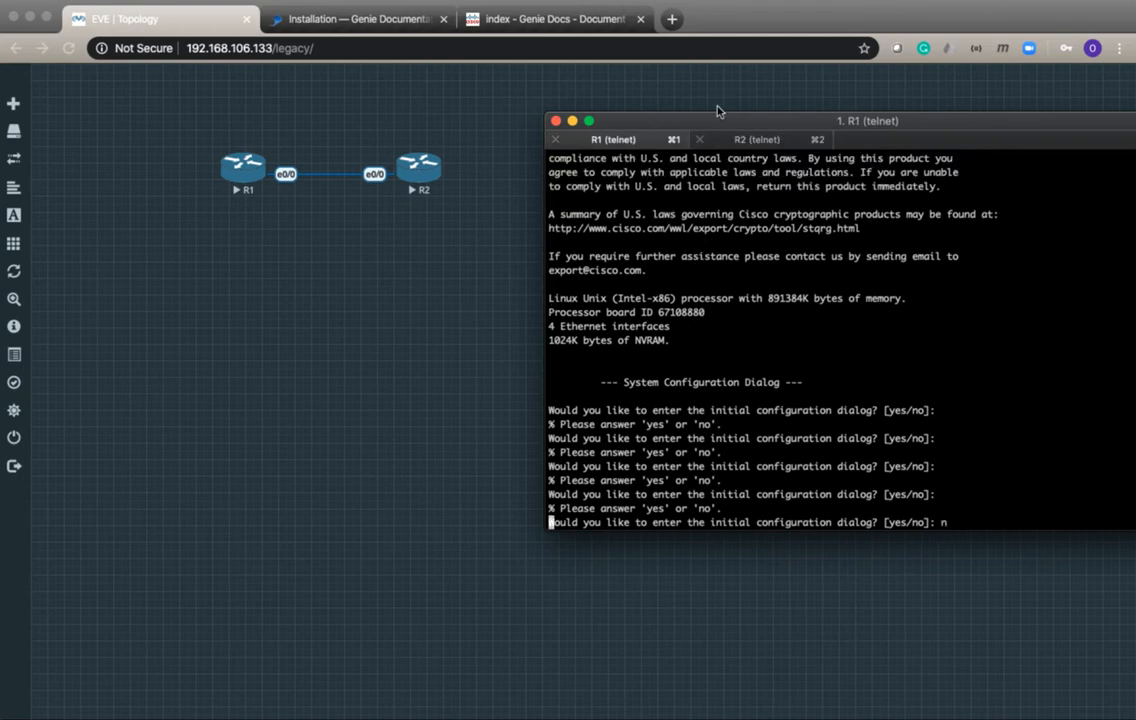
click(756, 140)
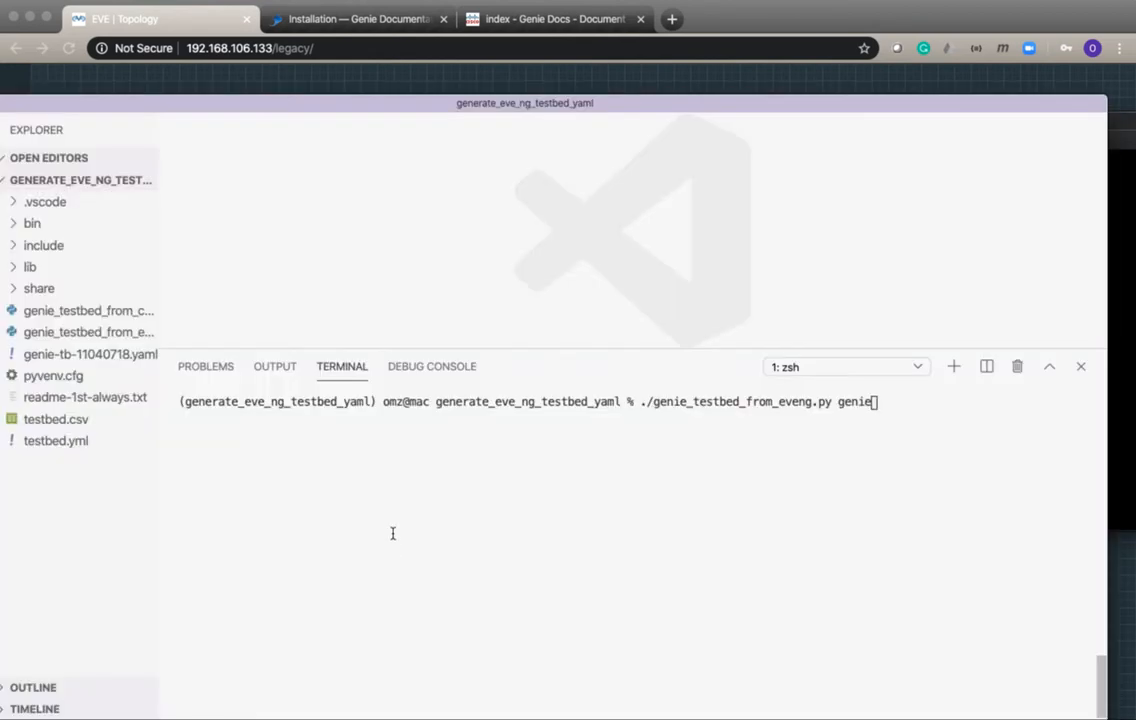
mouse_move(464, 464)
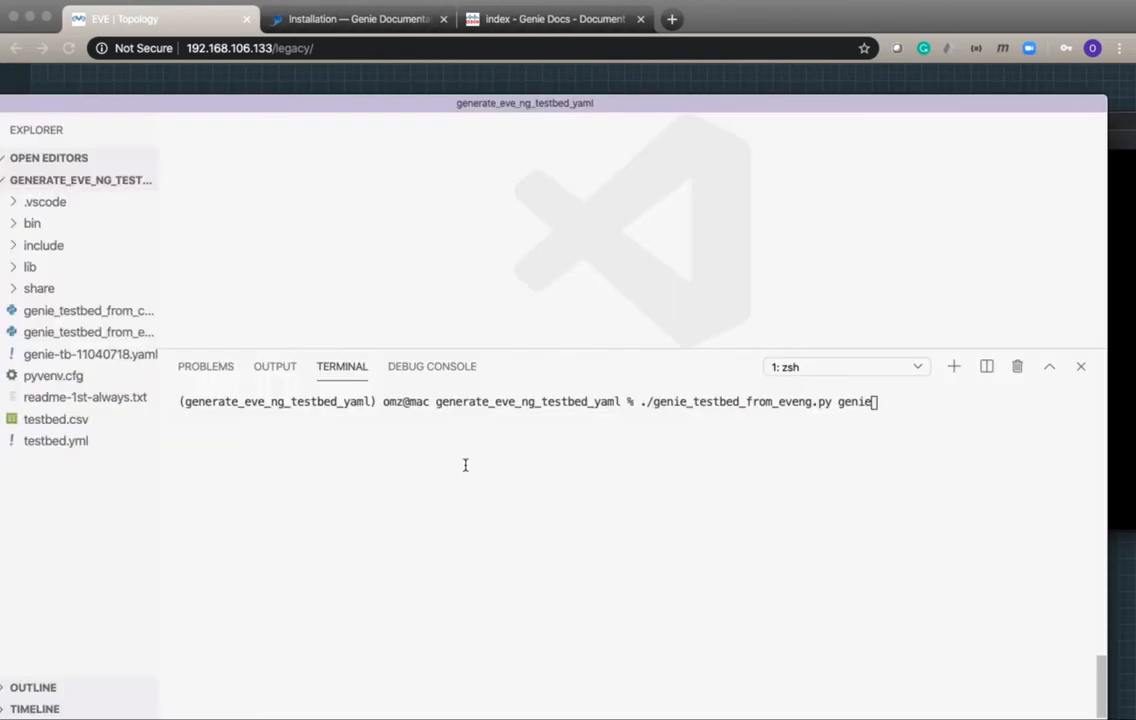
mouse_move(756, 392)
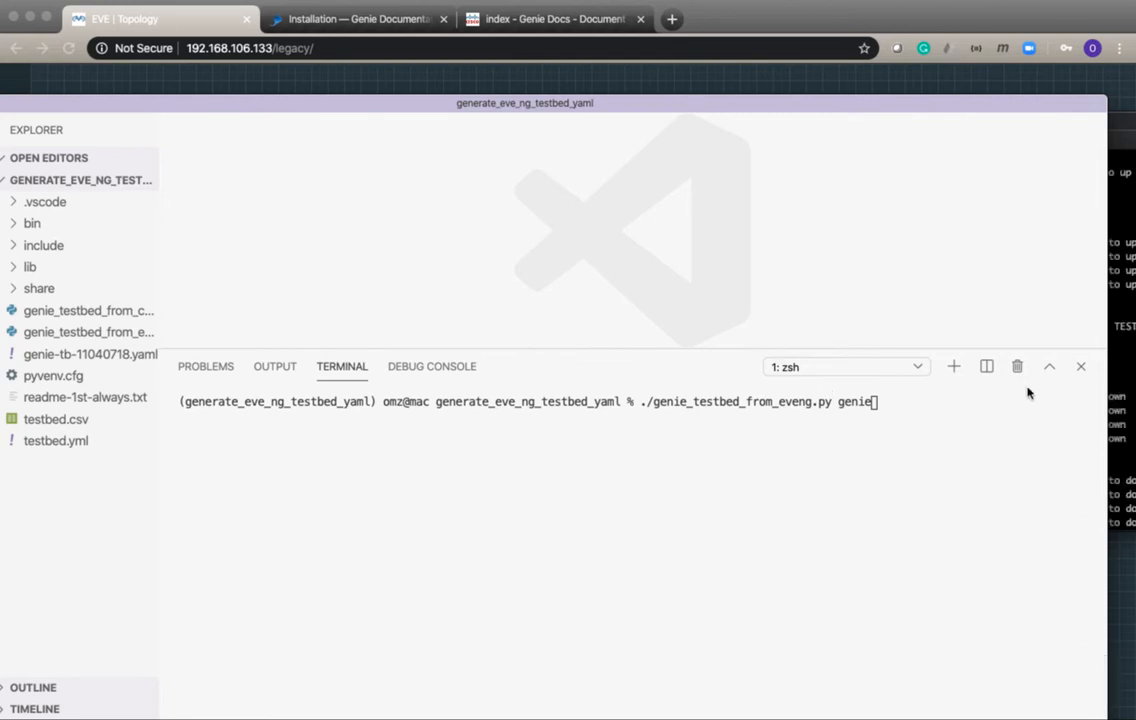
mouse_move(956, 456)
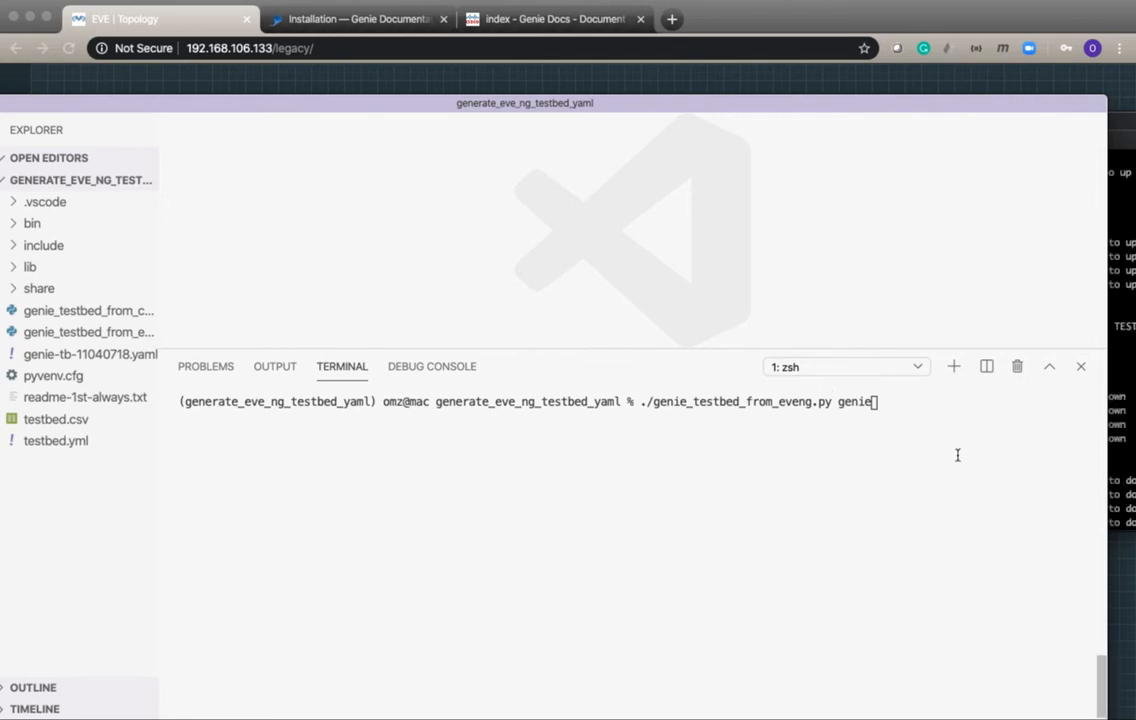
mouse_move(840, 430)
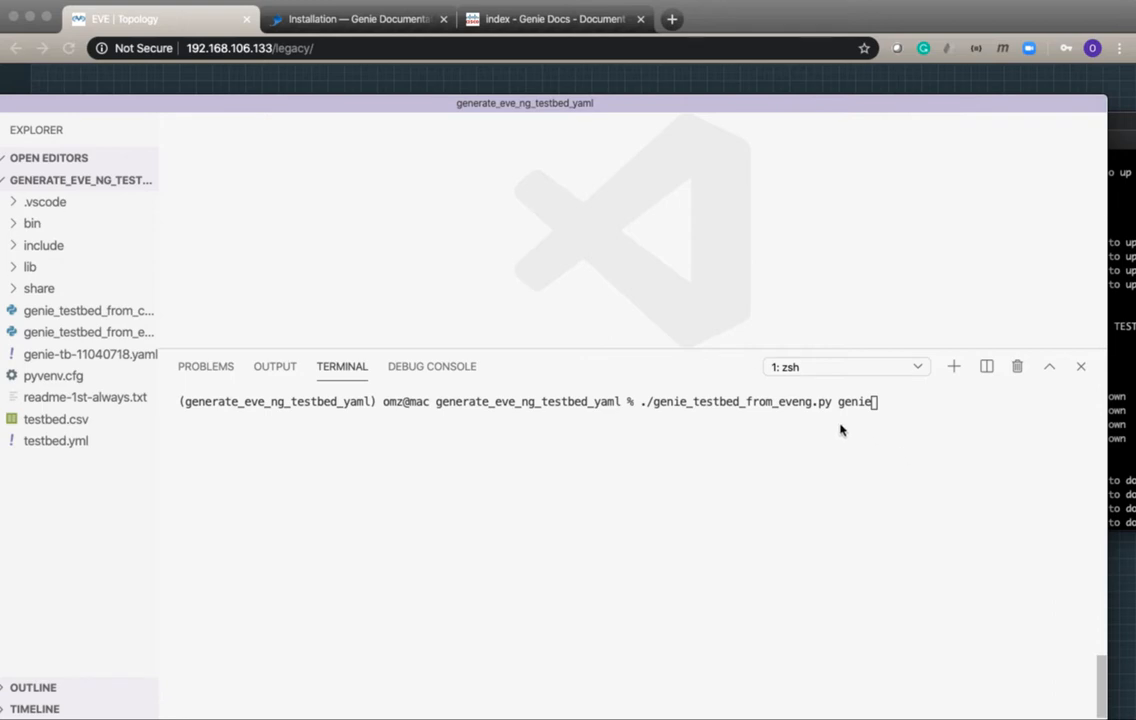
mouse_move(758, 324)
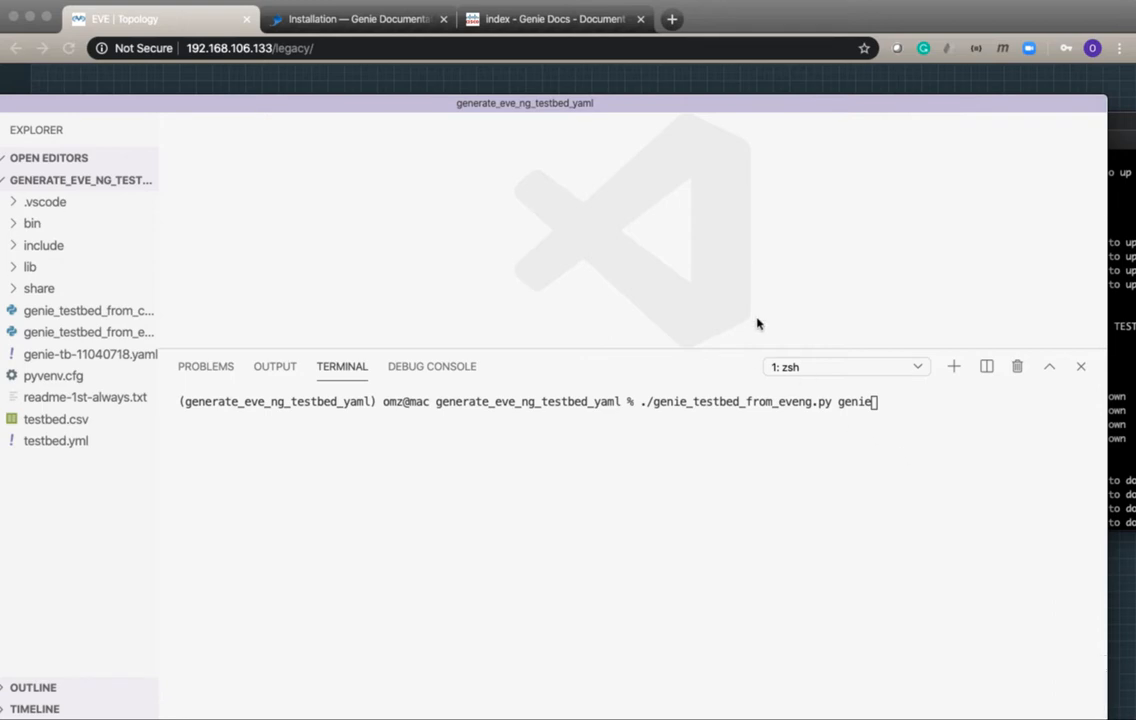
mouse_move(176, 16)
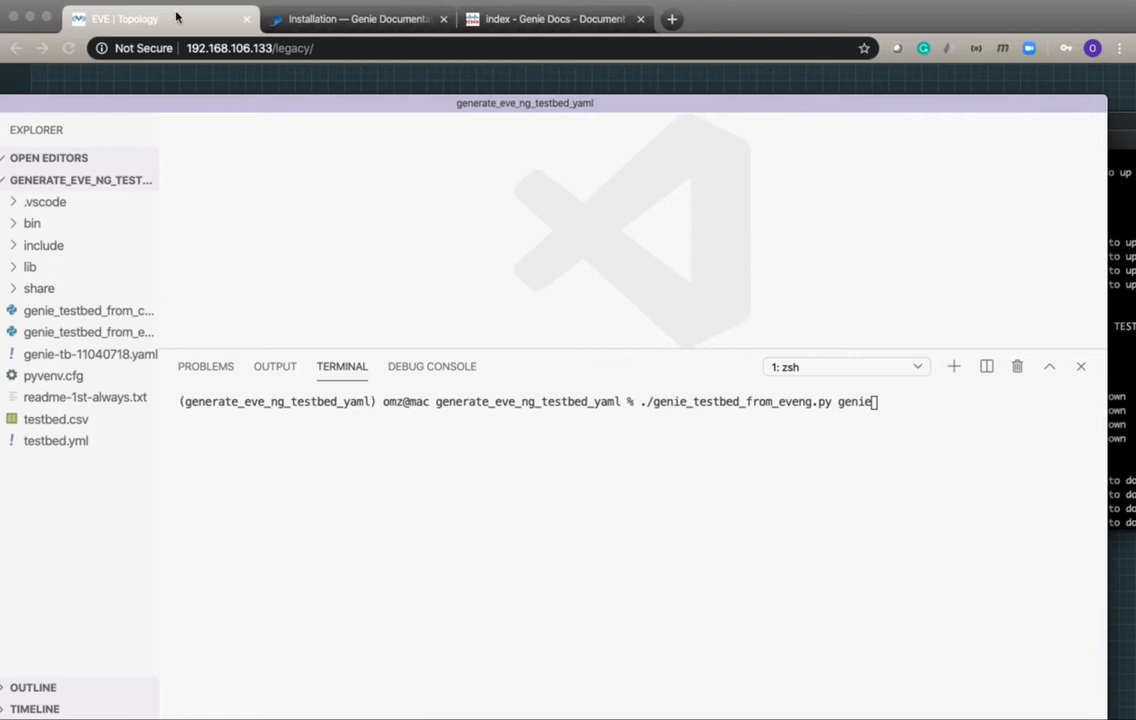
Step: Run ./genie_testbed_from_eveng.py genie, reporting R1 and R2 at 192.168.106.133 ports 32769/32770
click(160, 18)
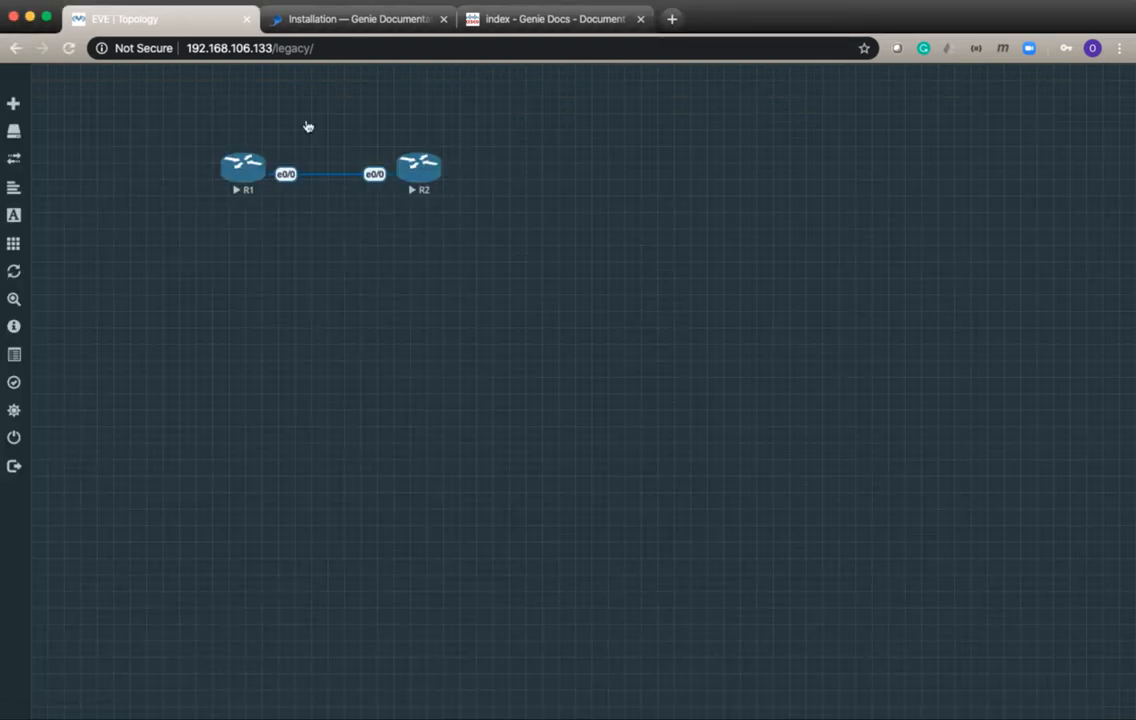
mouse_move(446, 192)
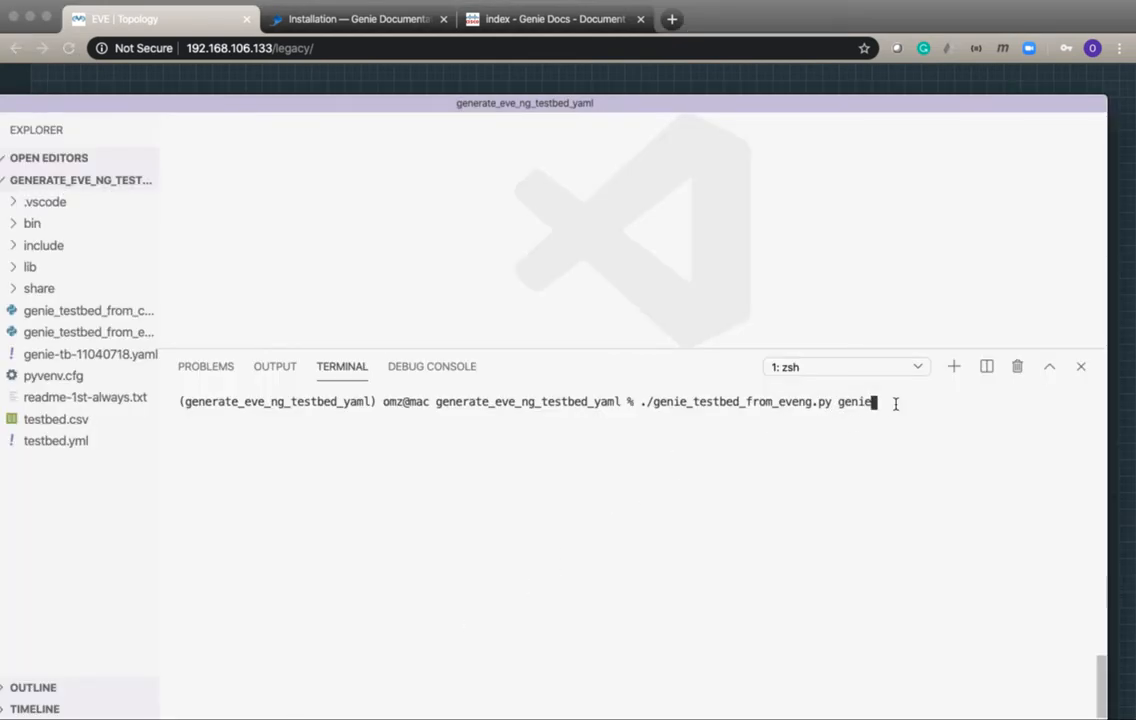
key(Return)
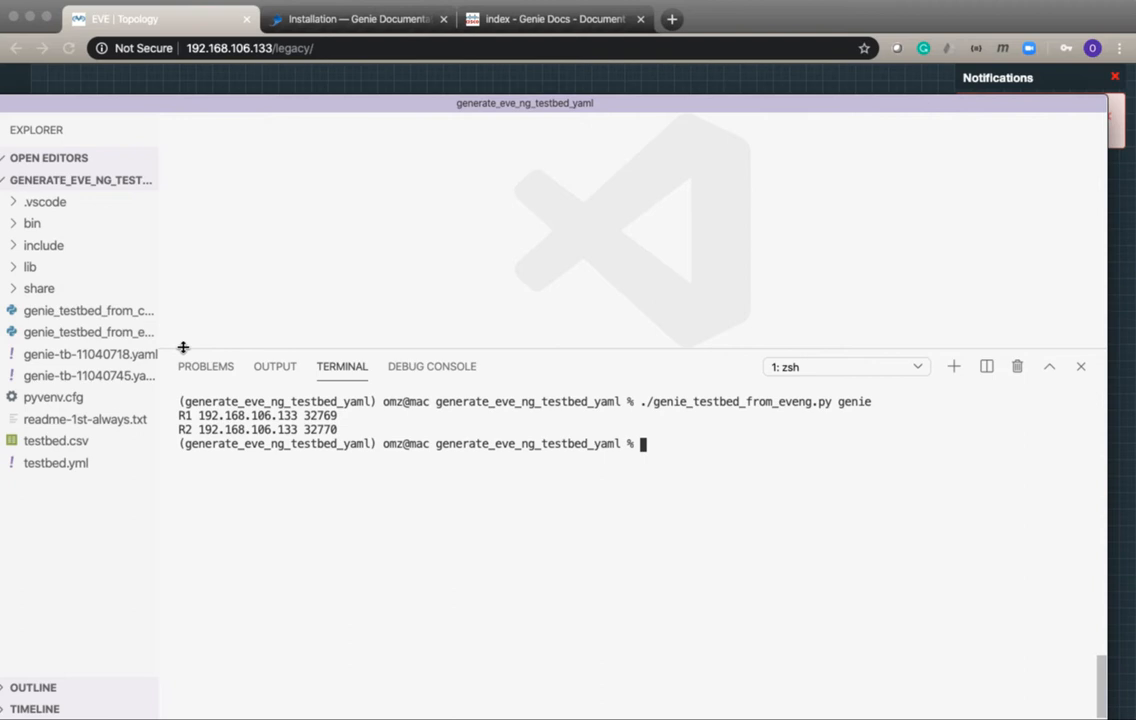
Step: Review genie-tb-11040745.yaml's eve-ng credentials and R1 device definition
click(90, 376)
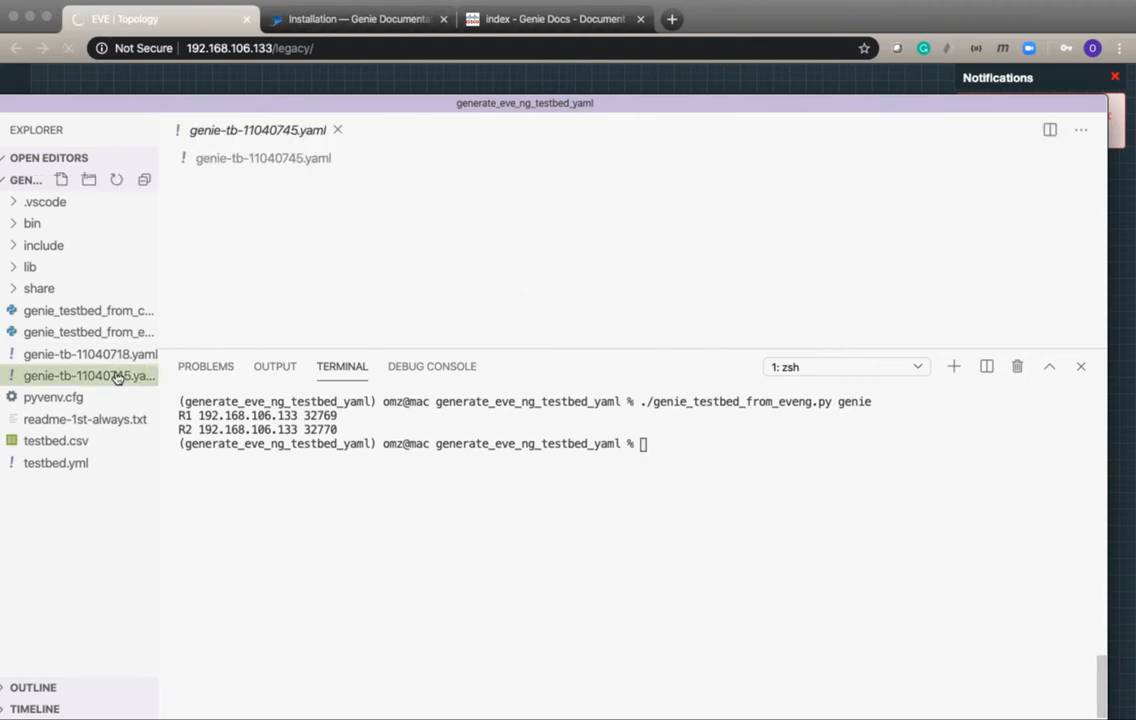
click(90, 376)
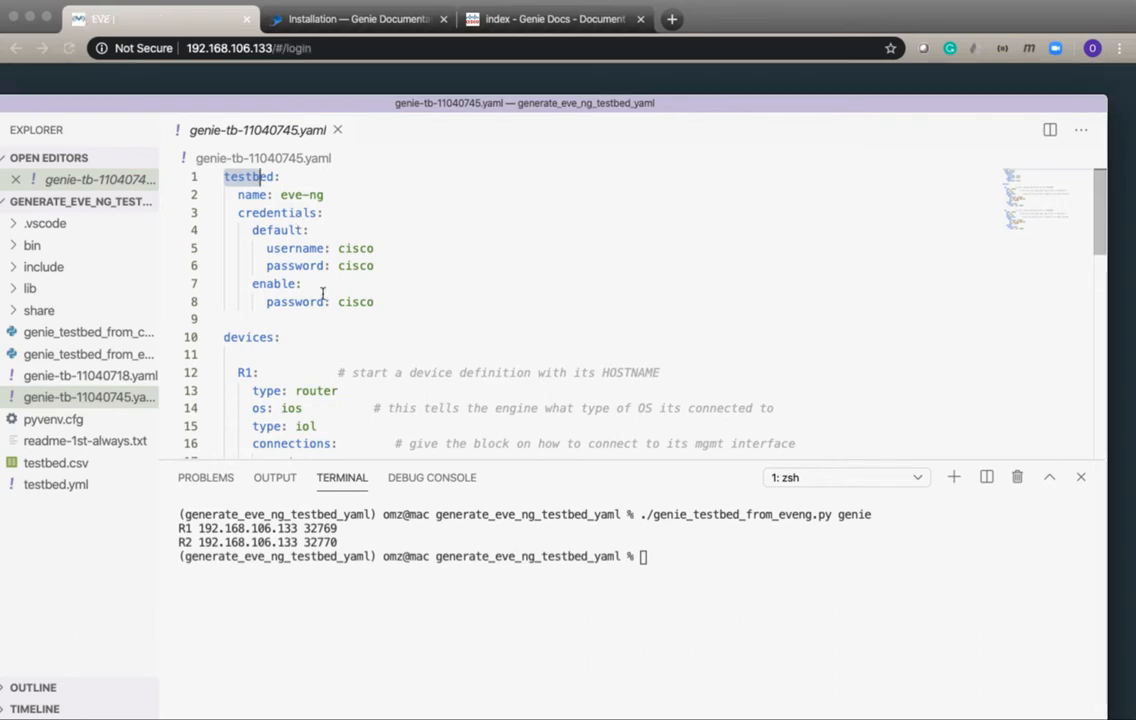
scroll(down, 3)
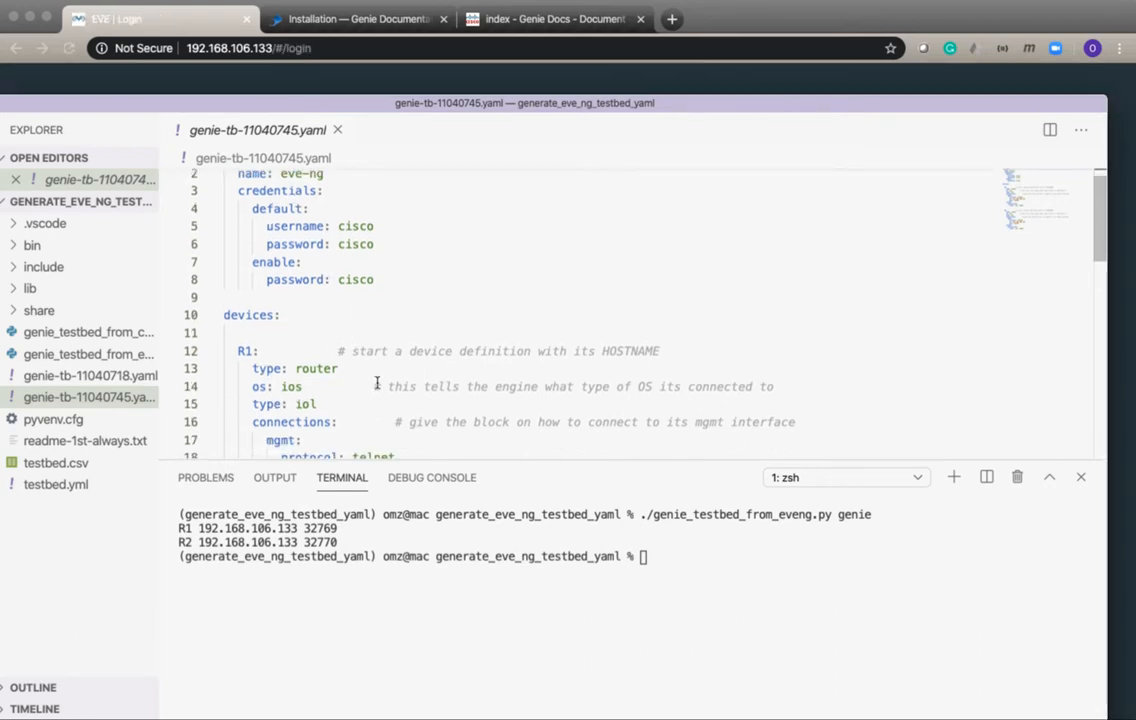
scroll(down, 3)
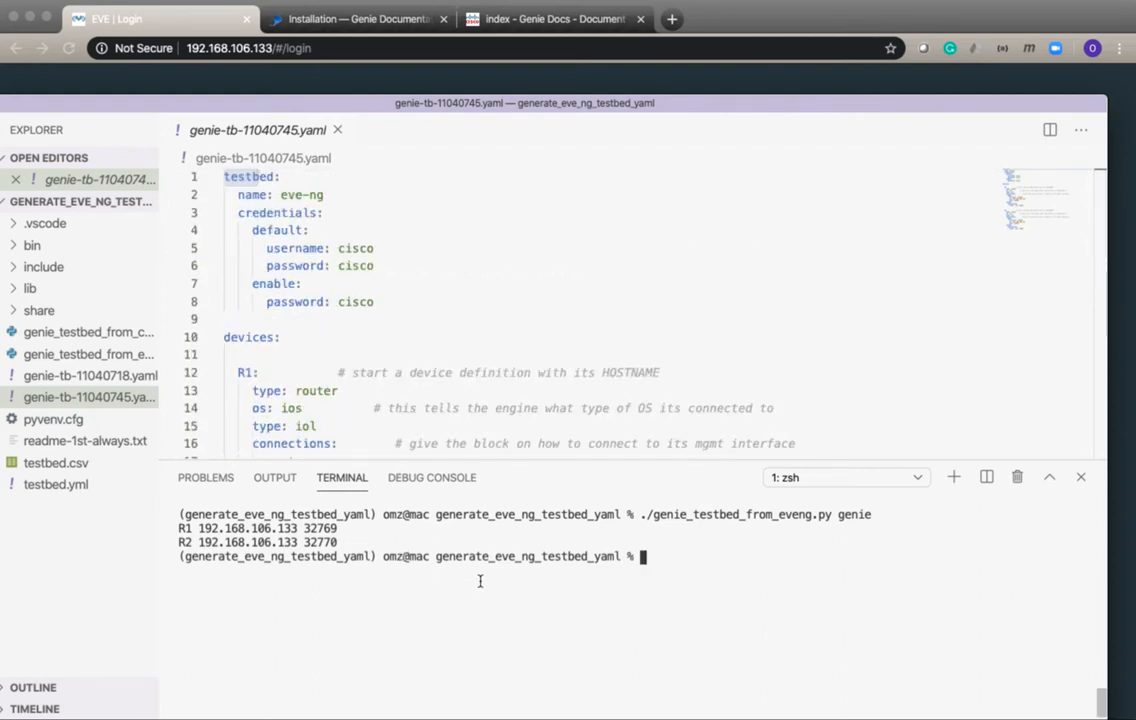
mouse_move(900, 544)
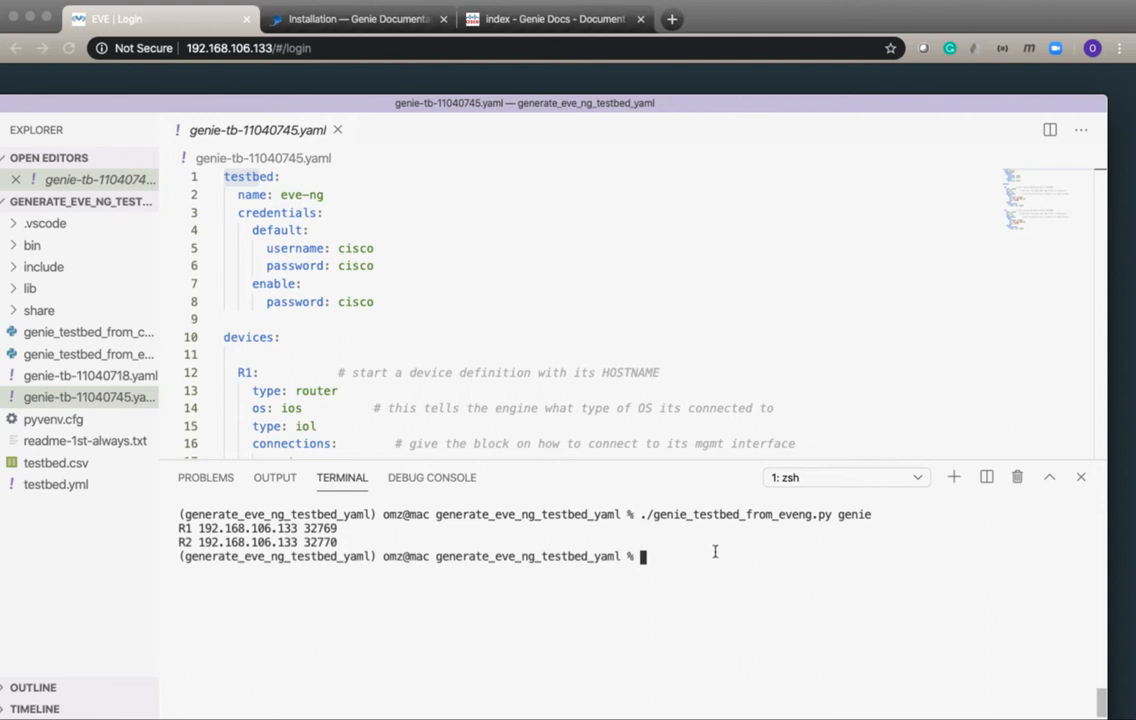
Step: Enter genie learn ospf --testbed-file genie-tb-11040745.yaml --output NOOSPF in the terminal
text(g)
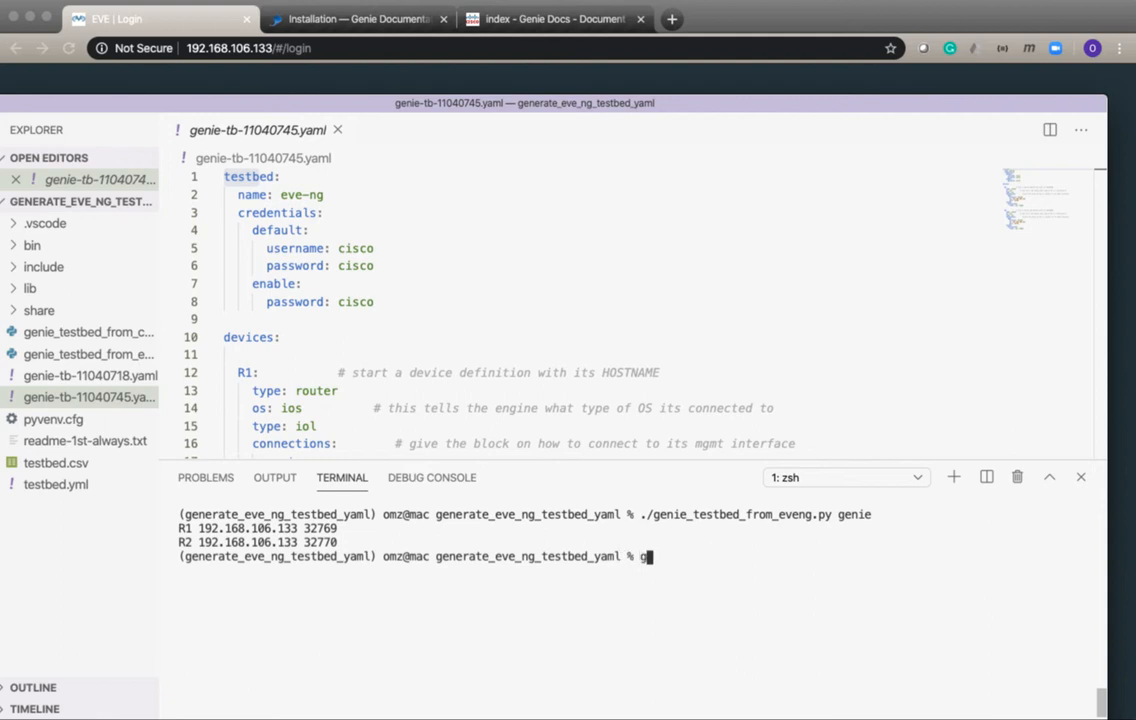
text(enie learn ospf)
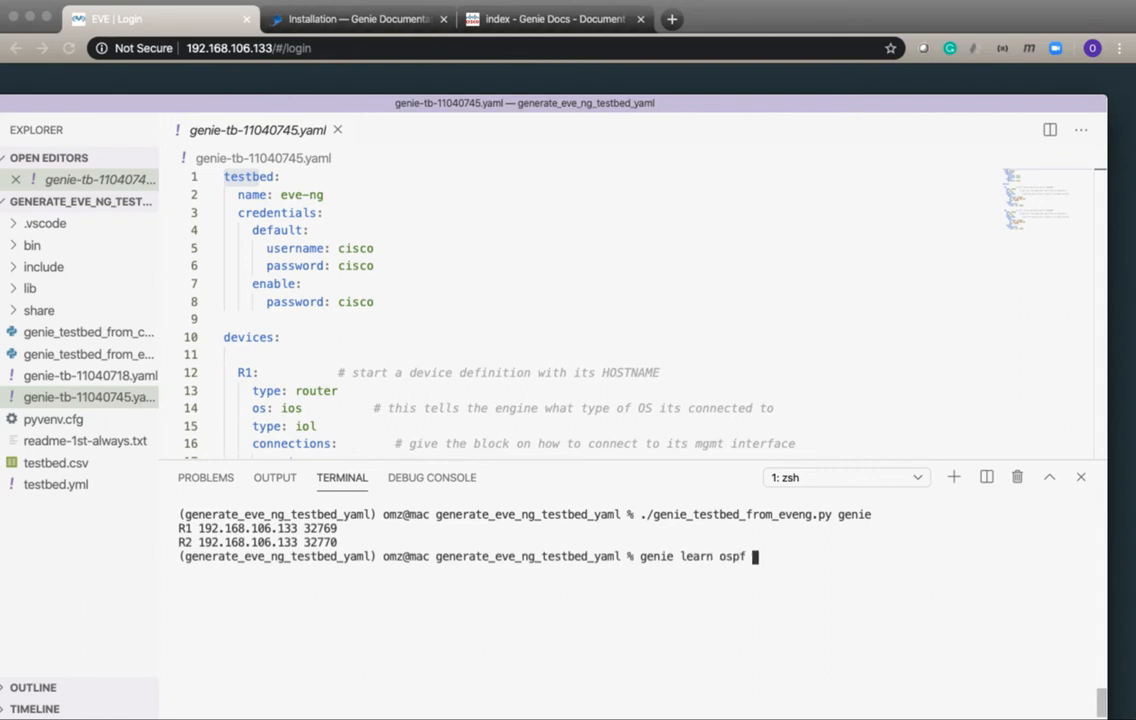
text(--testbed-file)
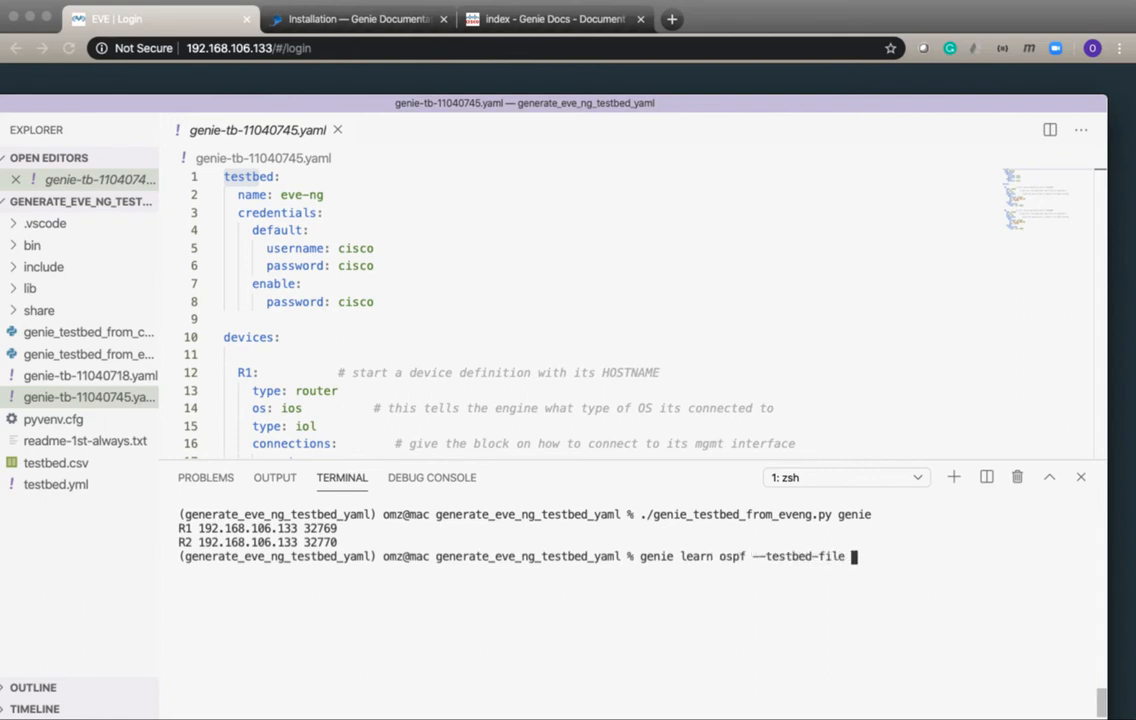
text(g)
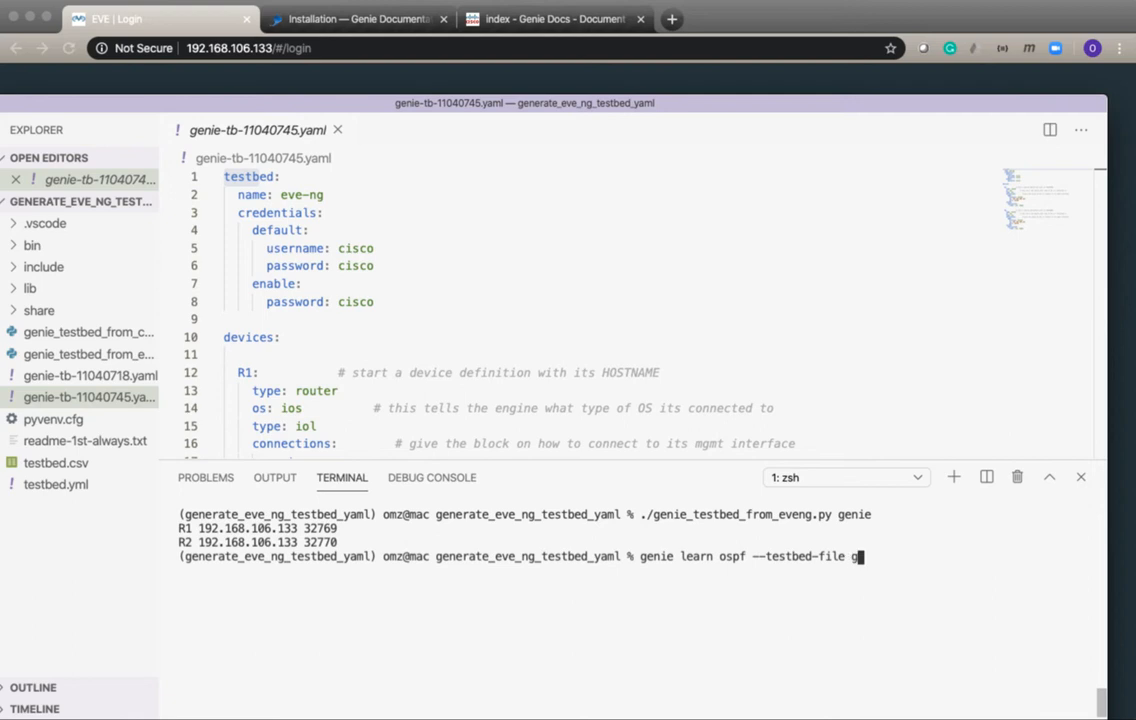
text(enie-)
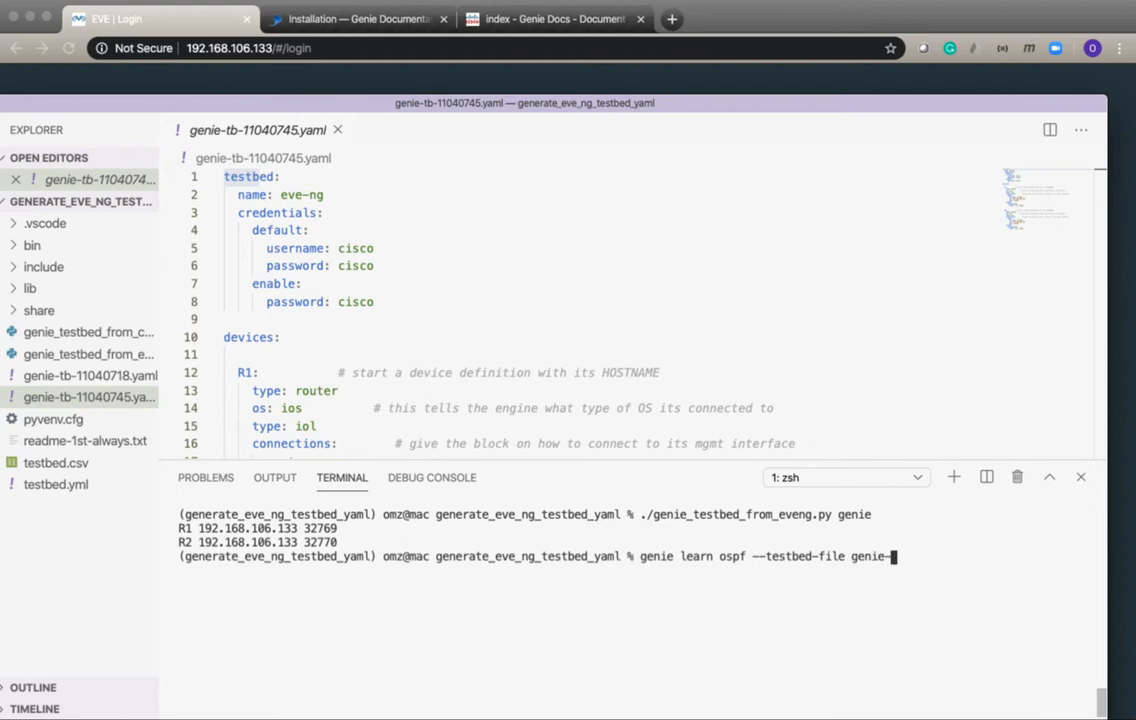
text(tb-11040745.yaml)
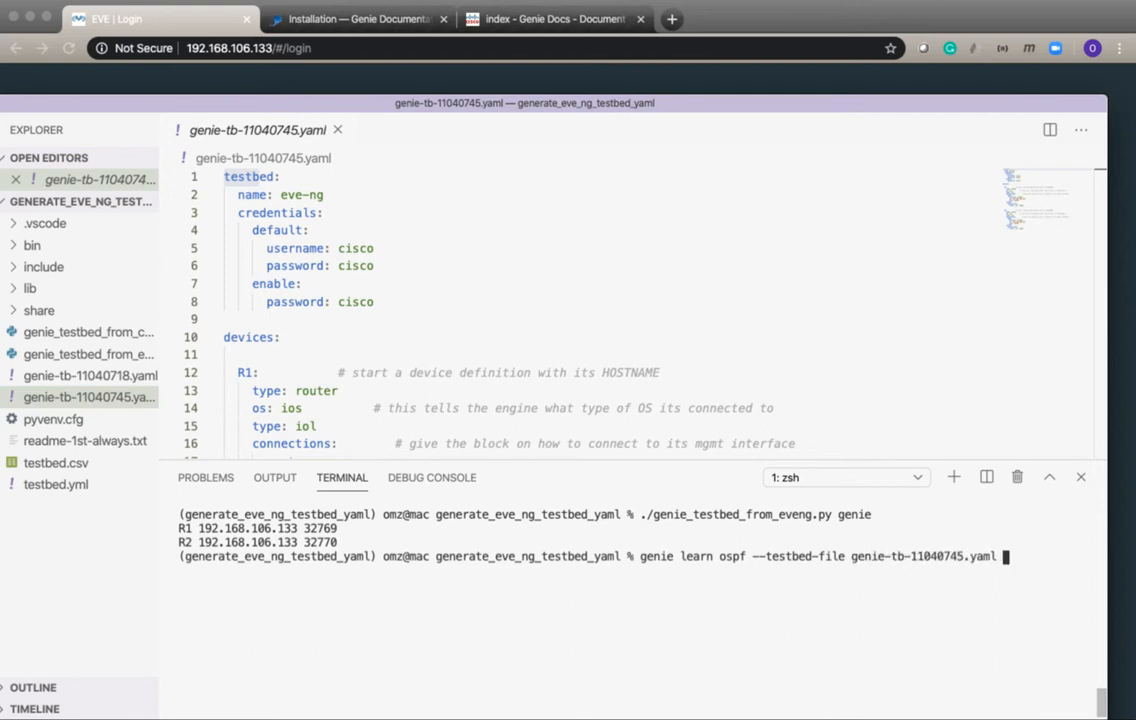
text(--output NOOSPF)
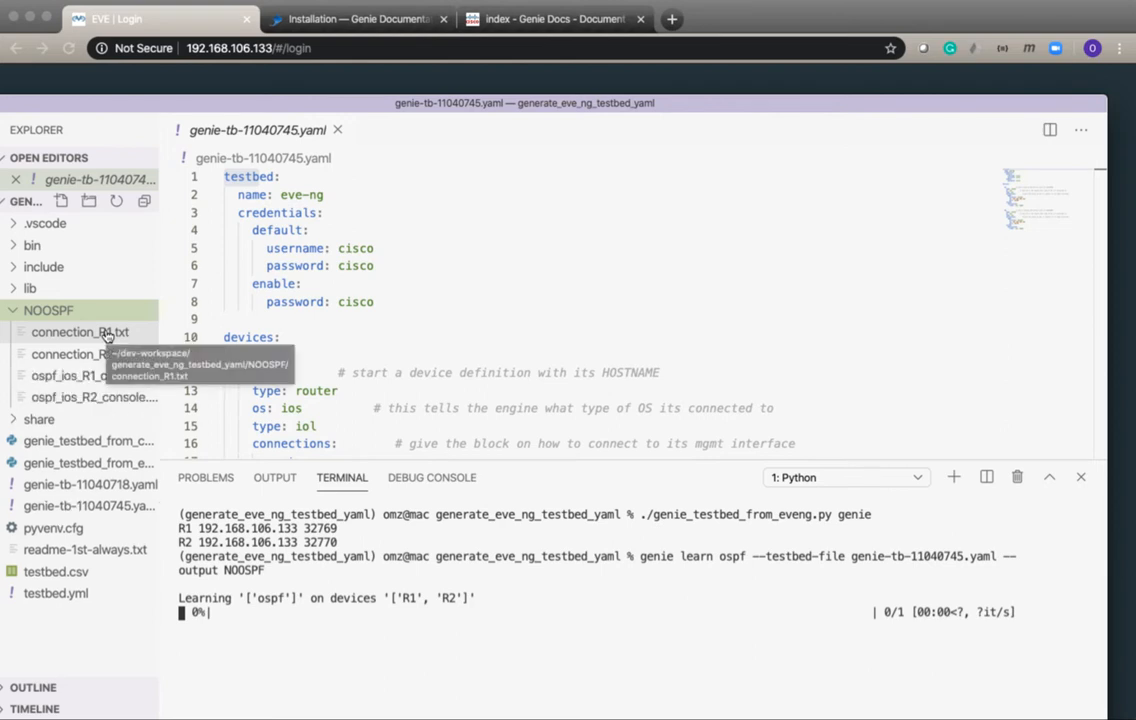
Step: Read through NOOSPF/connection_R1.txt, the R1 connection log
click(80, 332)
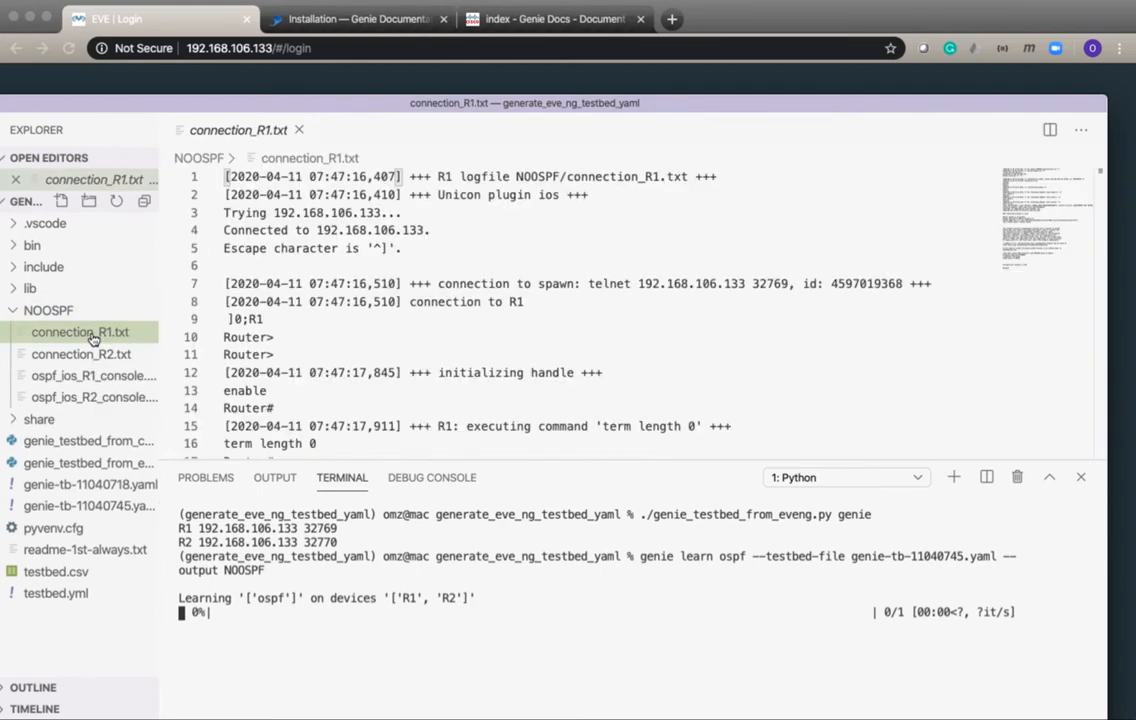
scroll(down, 3)
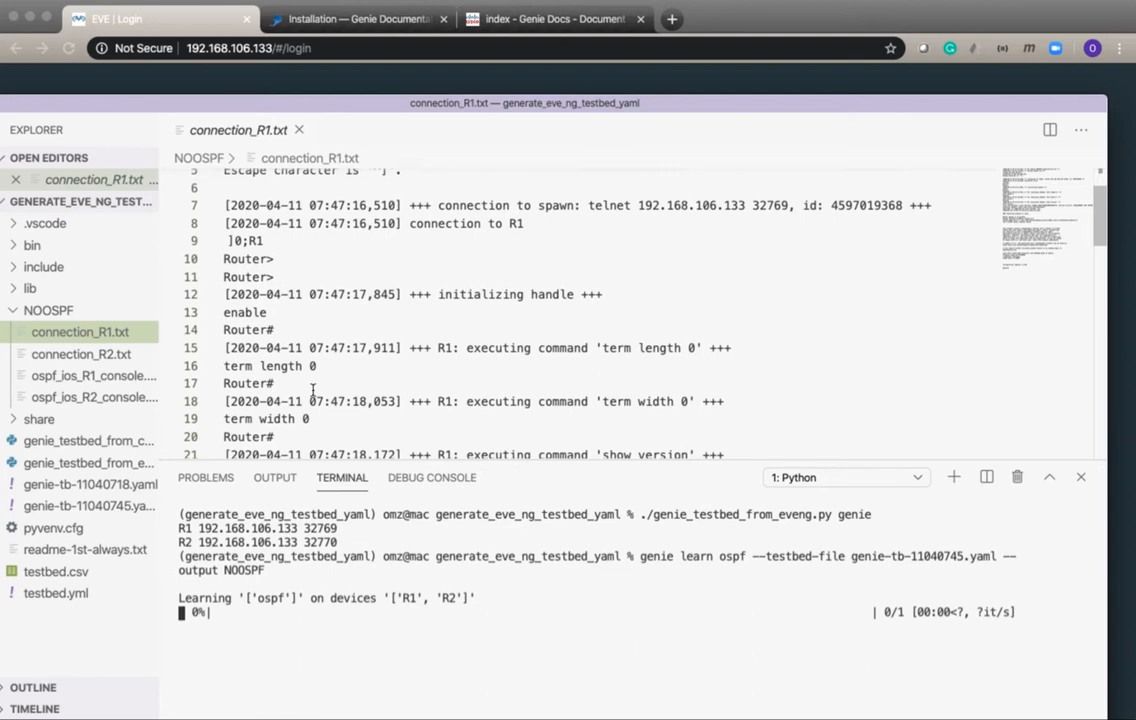
scroll(down, 3)
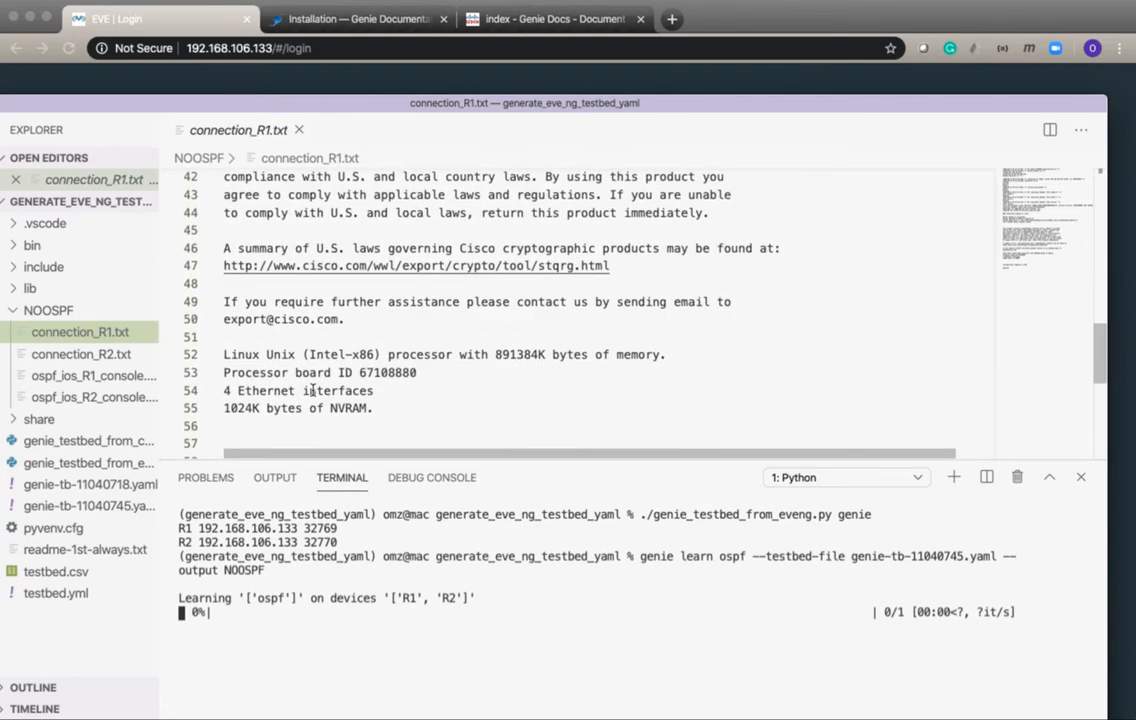
scroll(up, 3)
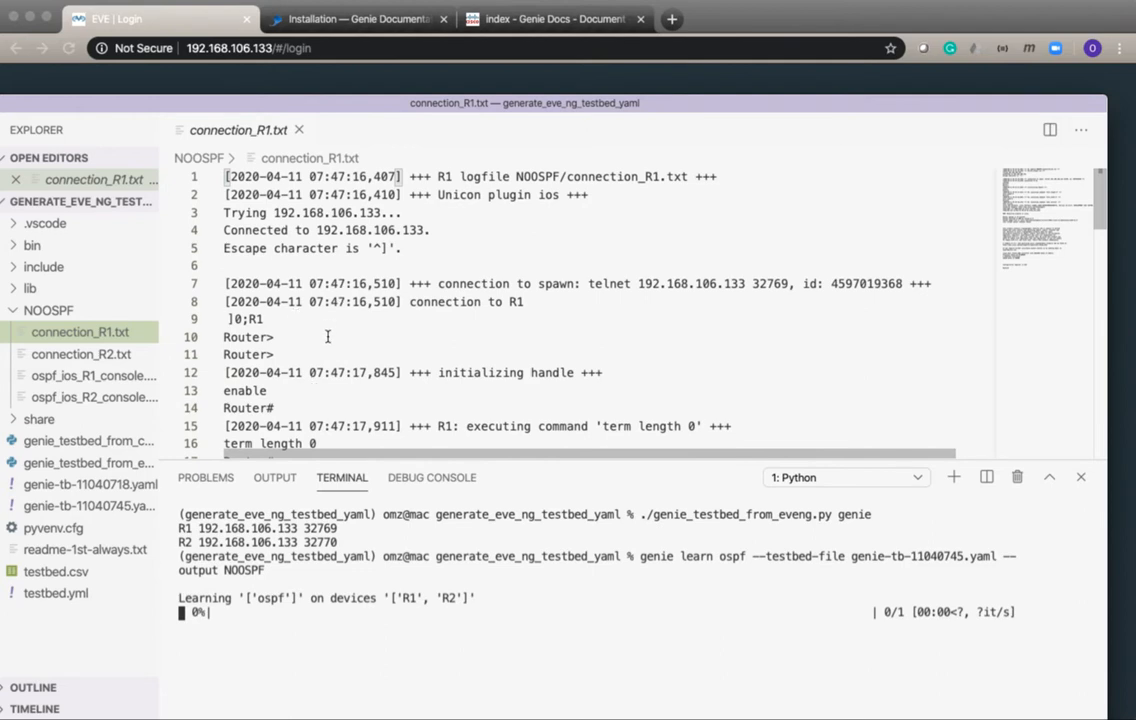
scroll(down, 3)
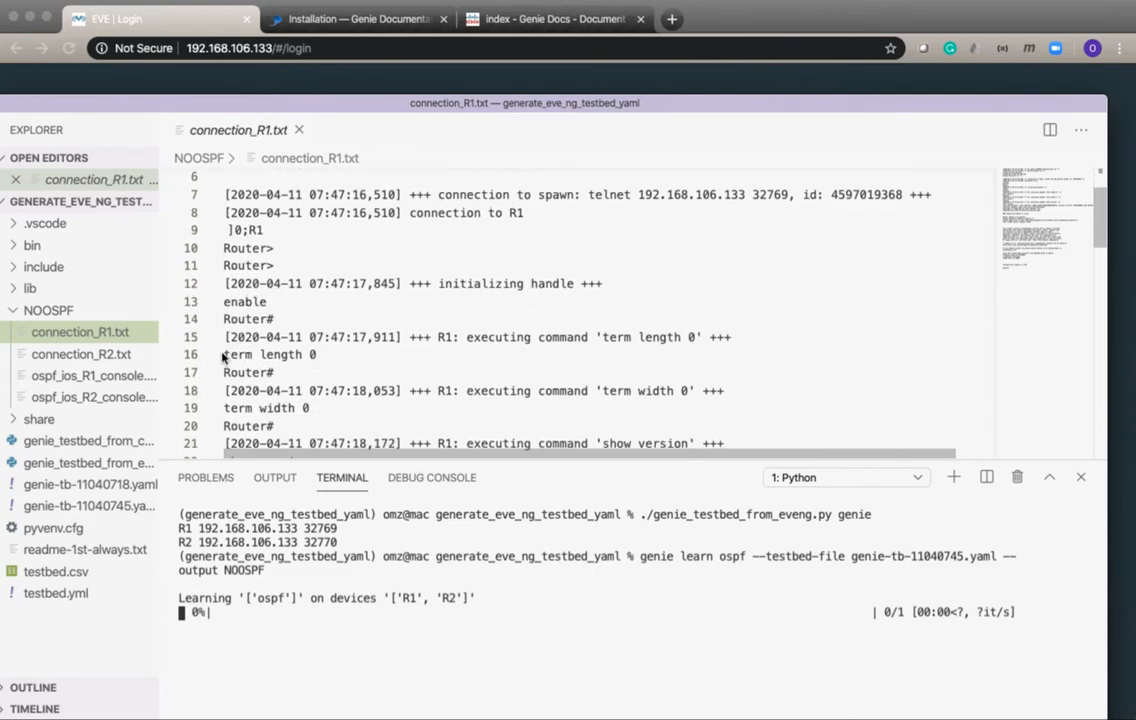
scroll(down, 3)
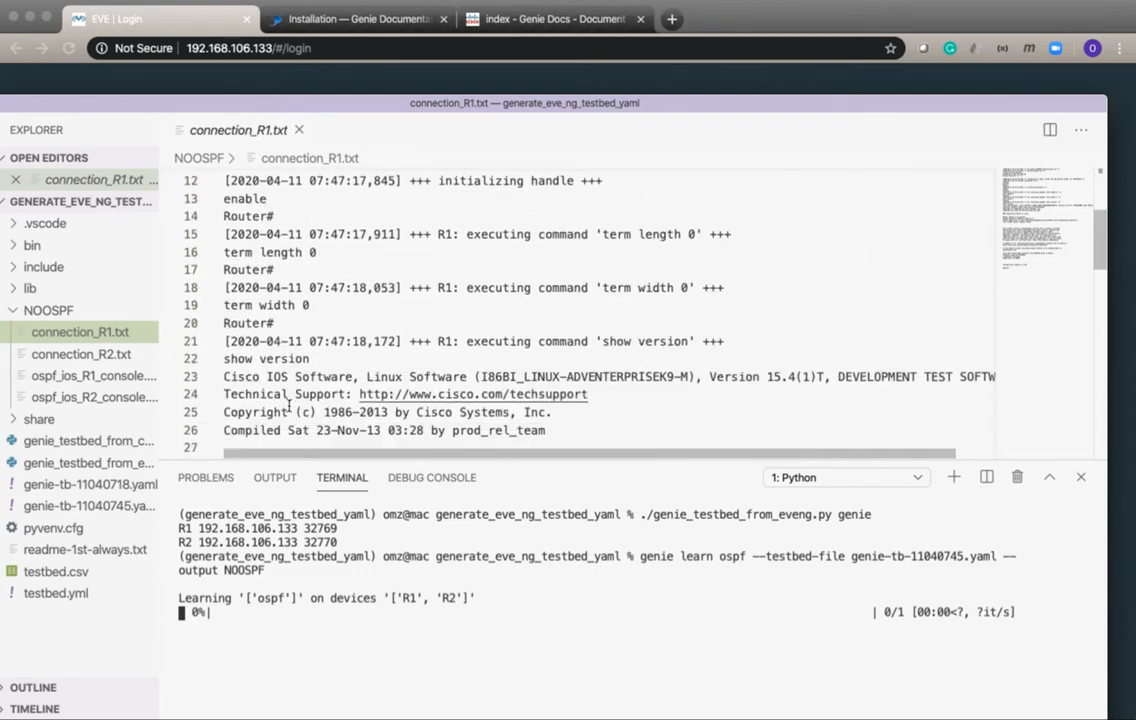
scroll(up, 3)
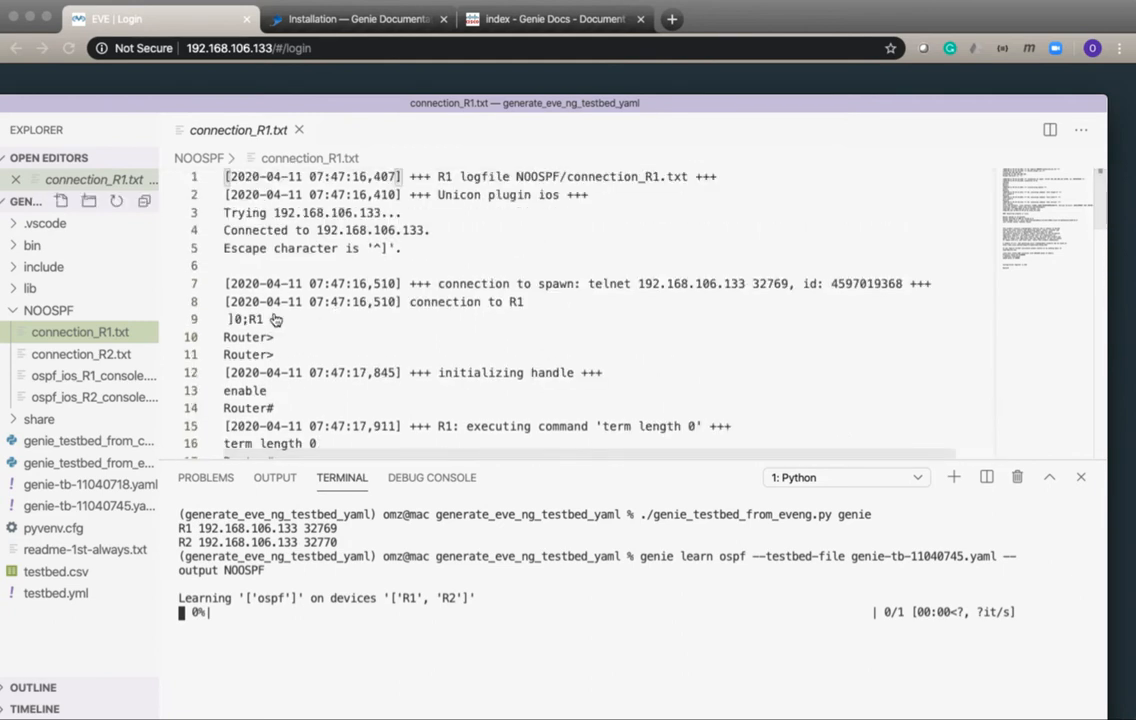
Step: View the still-empty ospf_ios_R1_console.txt and ospf_ios_R2_console.txt logs
click(94, 376)
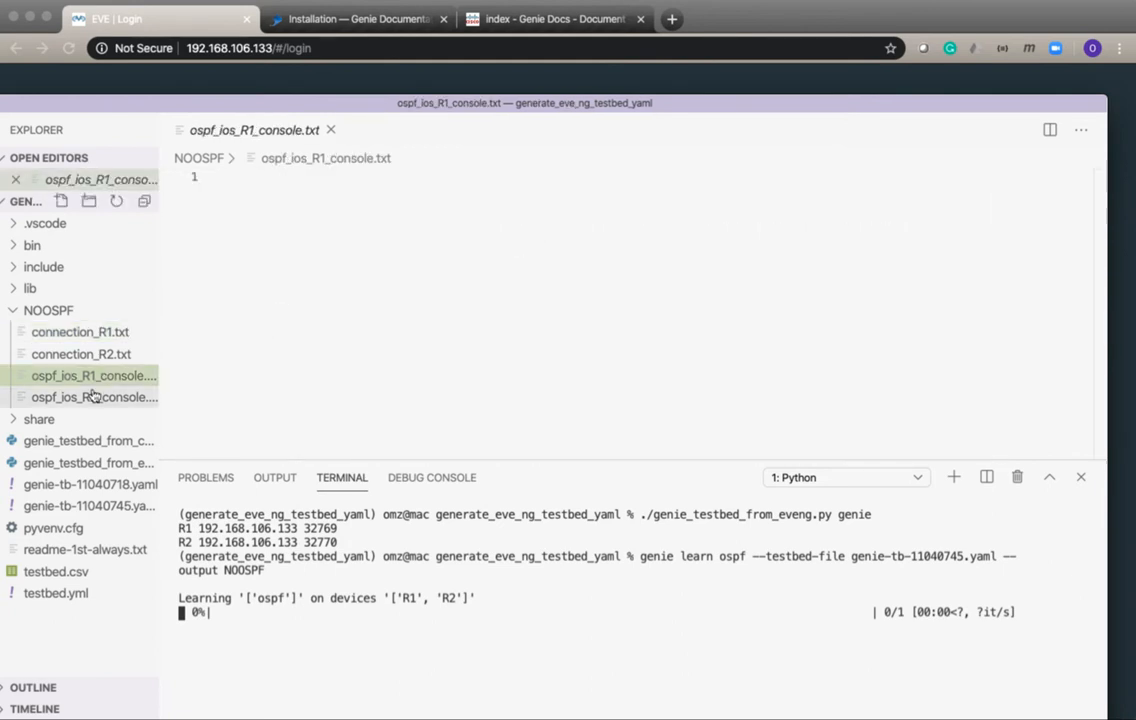
click(94, 396)
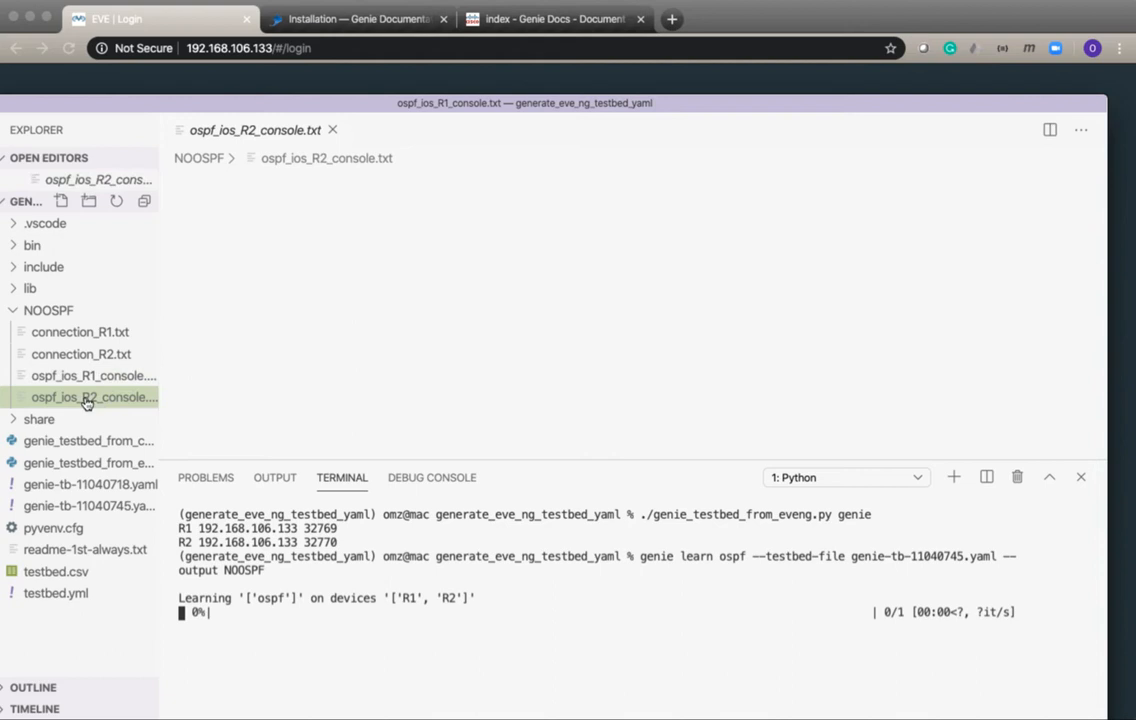
click(96, 396)
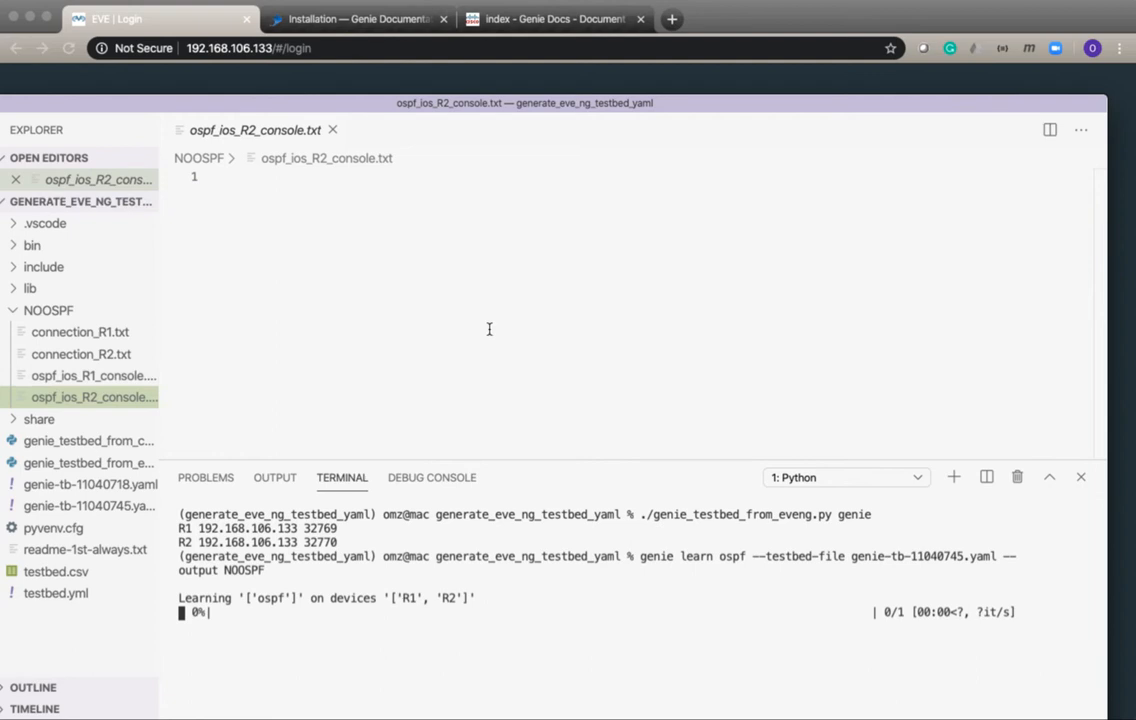
mouse_move(1036, 252)
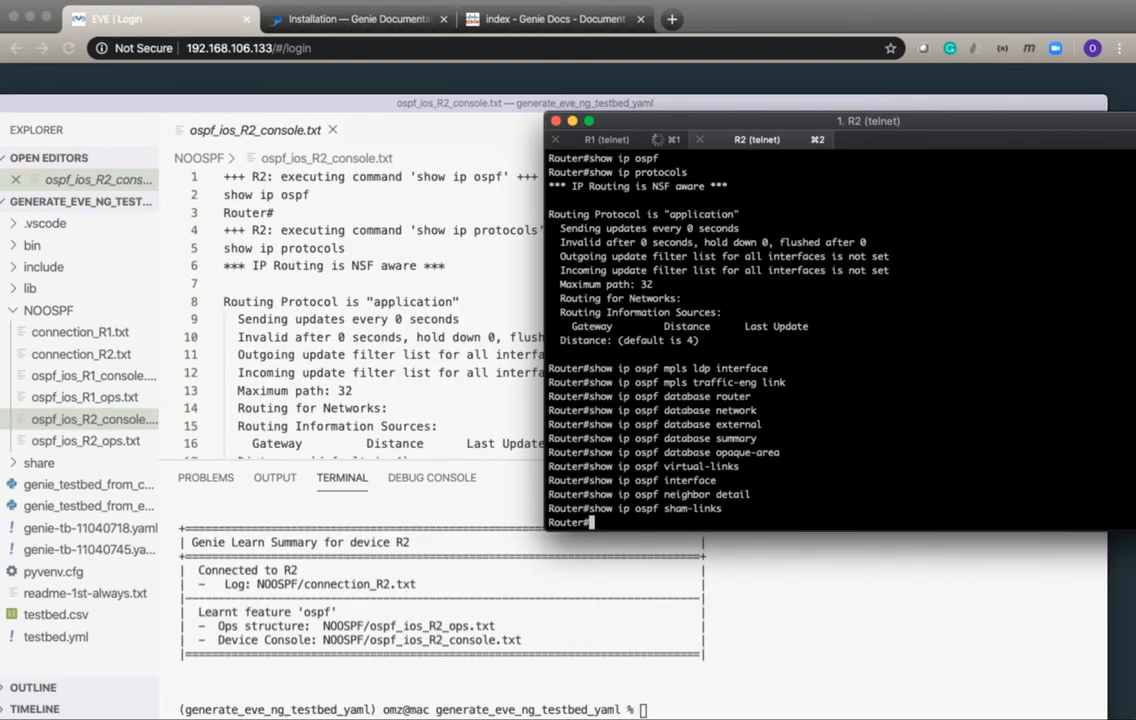
mouse_move(446, 676)
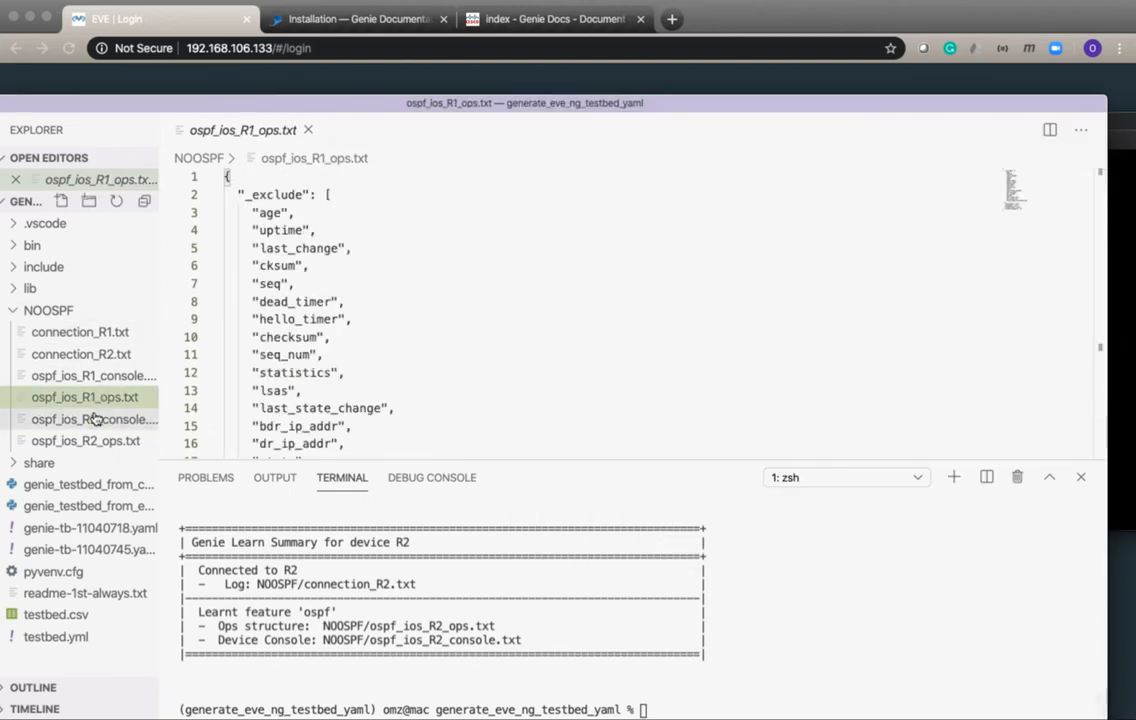
Step: View ospf_ios_R2_console.txt from the finished NOOSPF snapshot
click(94, 420)
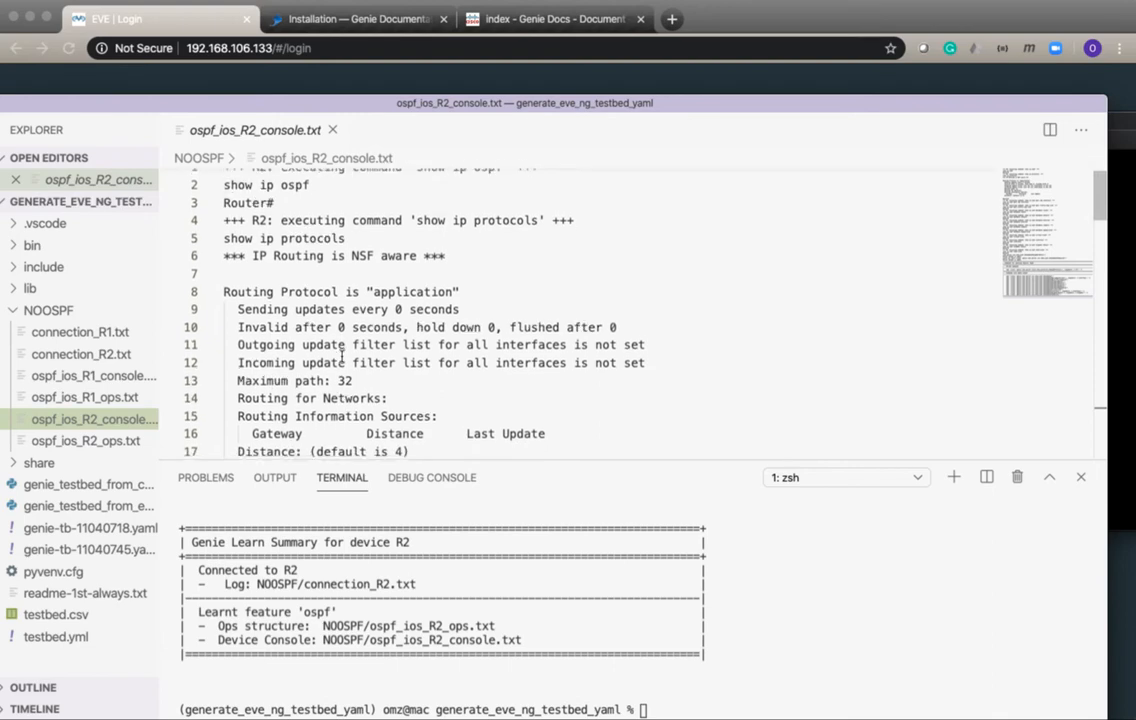
scroll(down, 3)
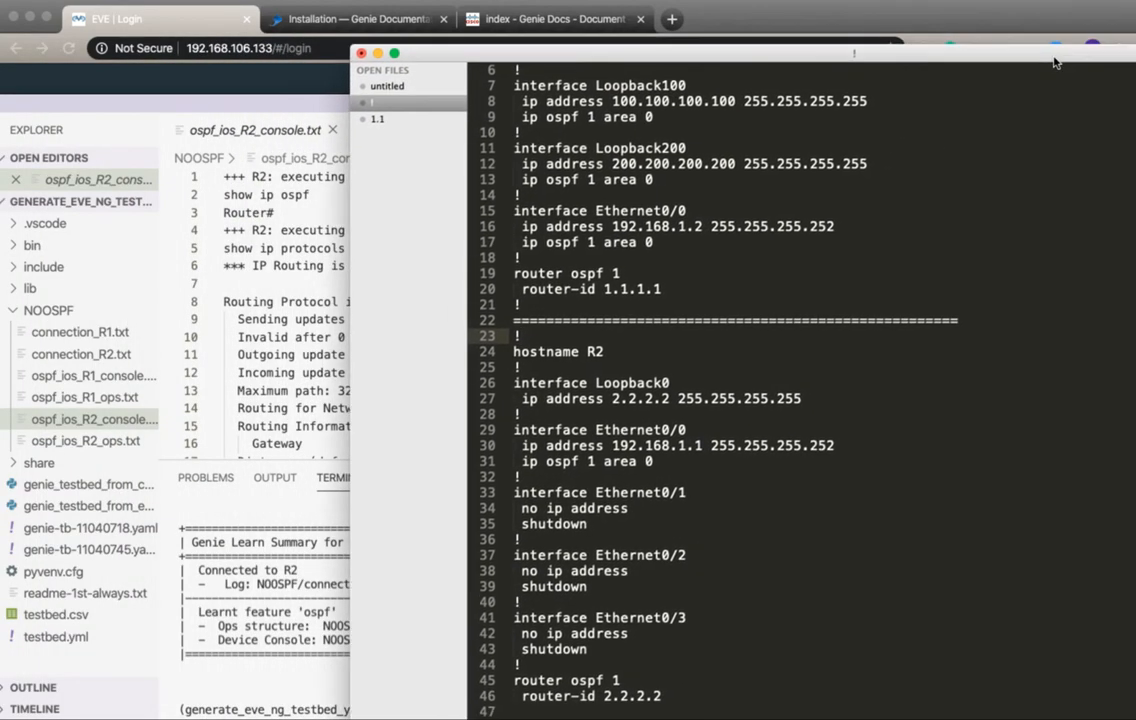
Step: Apply the prepared OSPF configuration on R1 in config mode, then review R2's config in Sublime
scroll(up, 3)
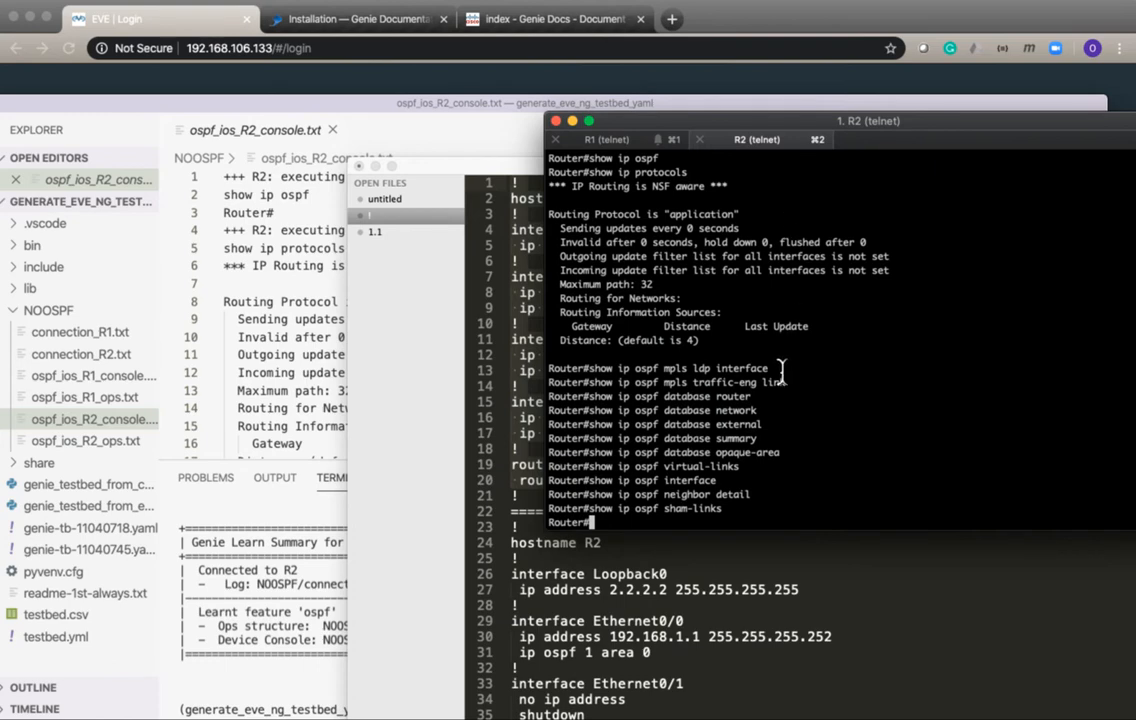
click(610, 140)
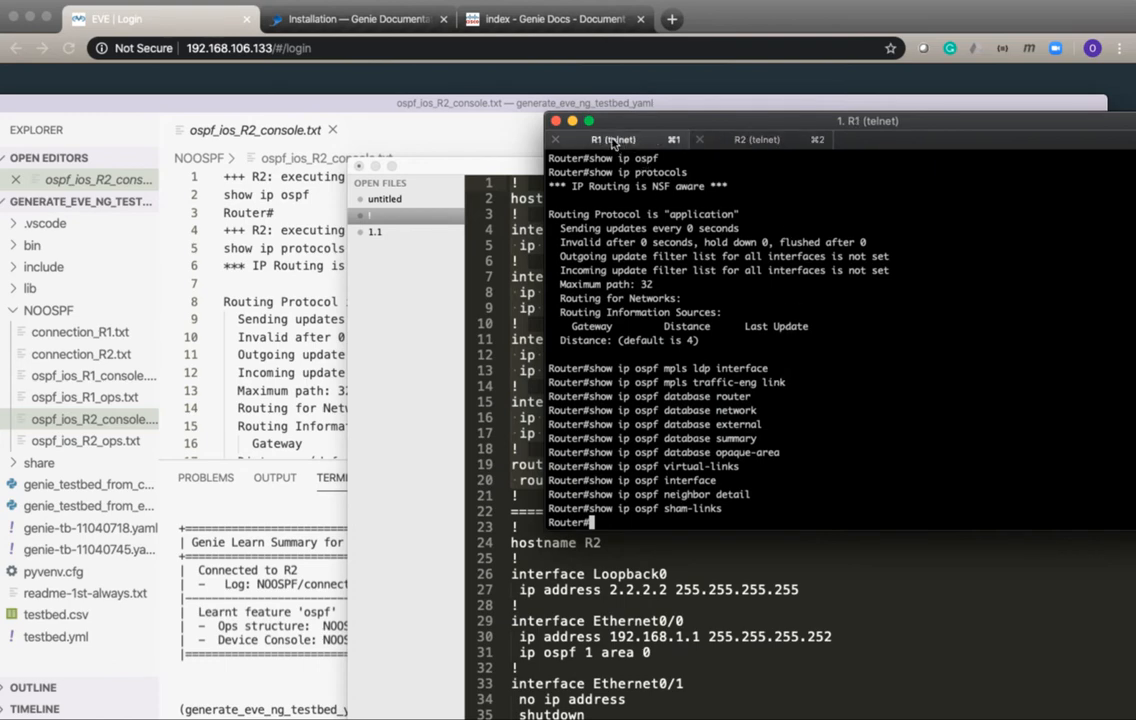
text(coin)
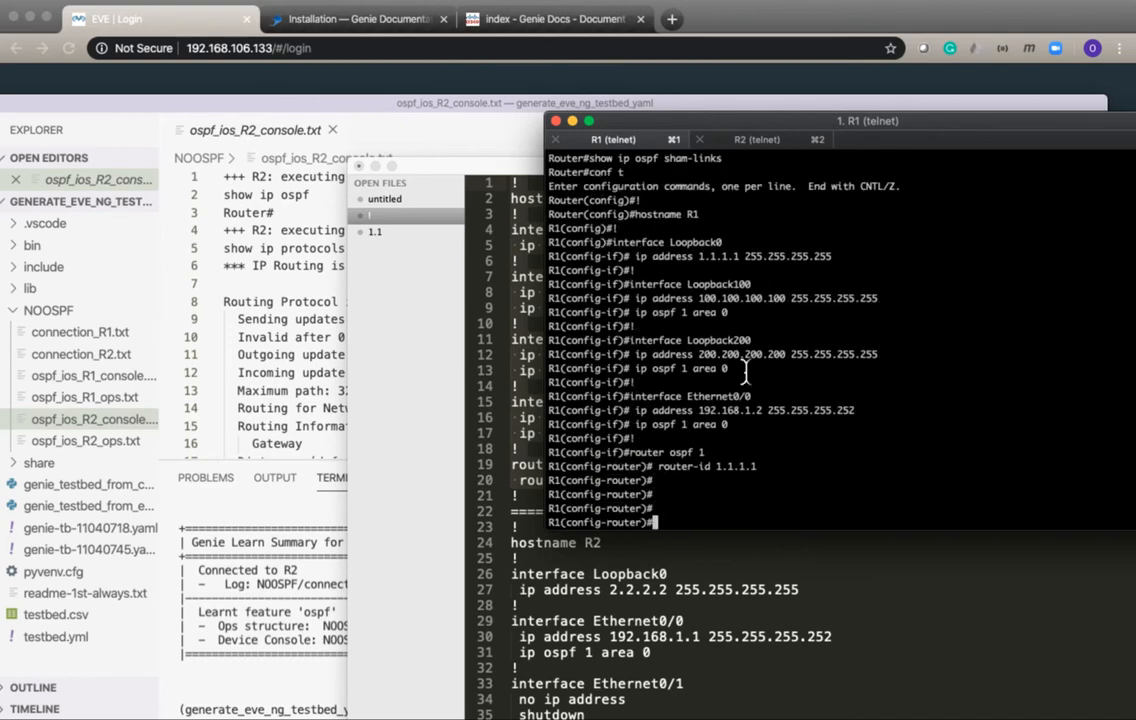
click(756, 140)
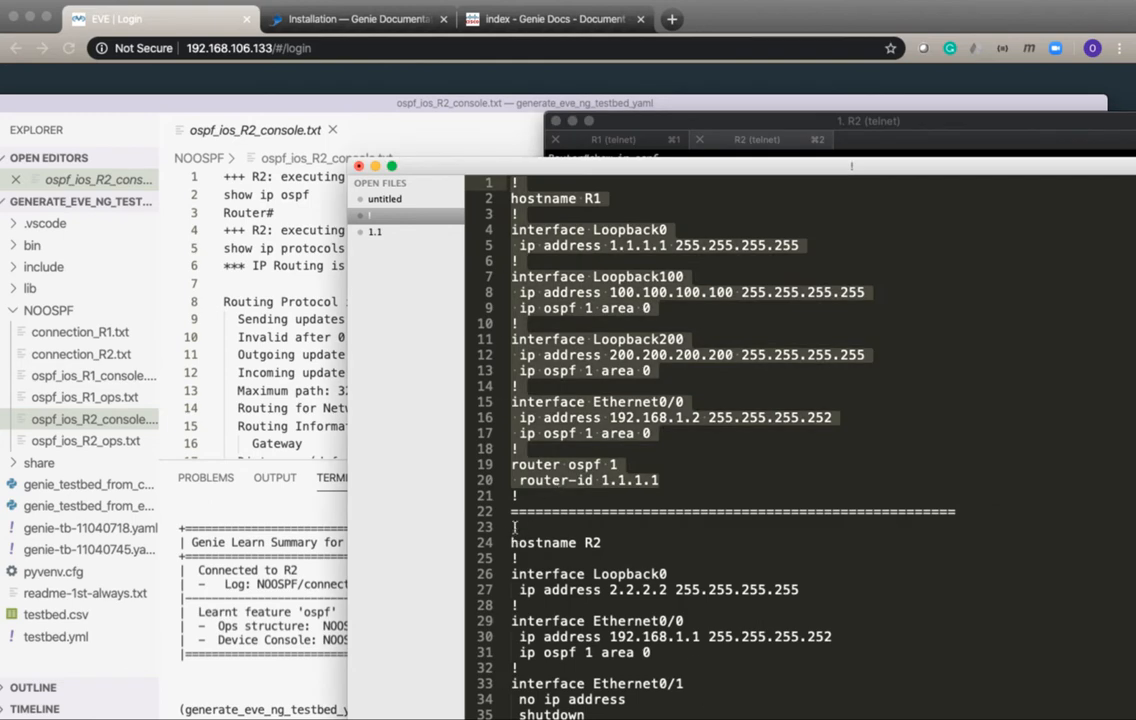
scroll(down, 3)
text(genie learn ospf --testbed-file genie-tb-11040745.yaml --output OSPF)
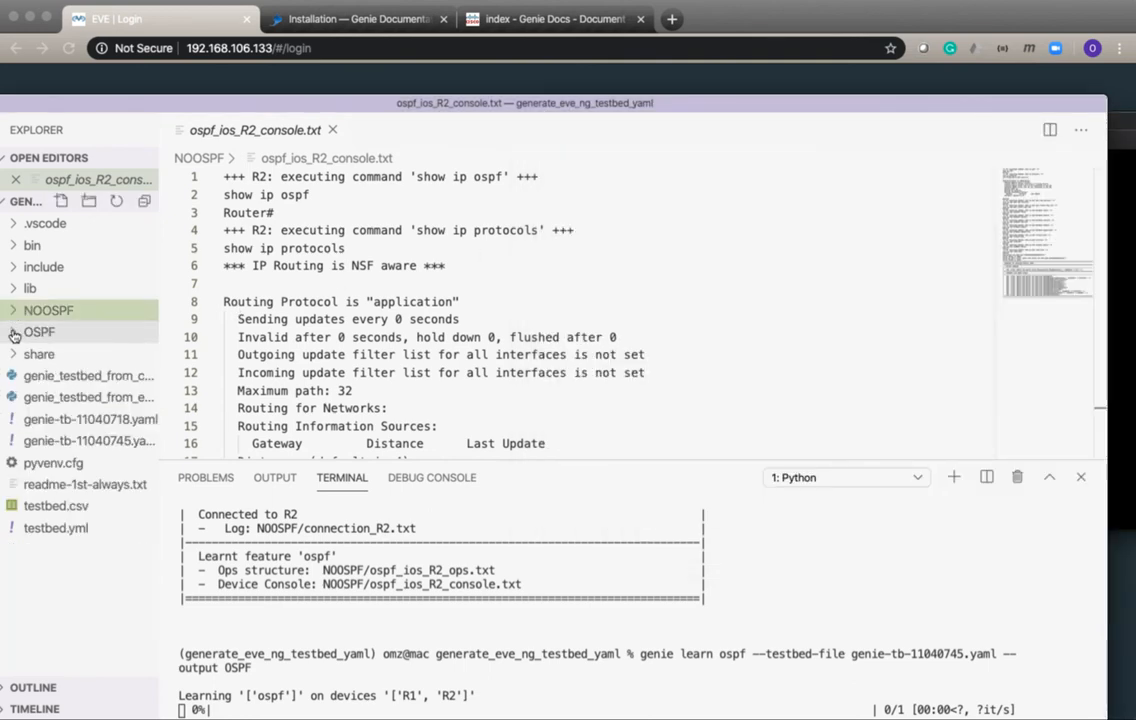
Step: Expand the OSPF snapshot folder showing R1 and R2 connection logs and console files
click(38, 332)
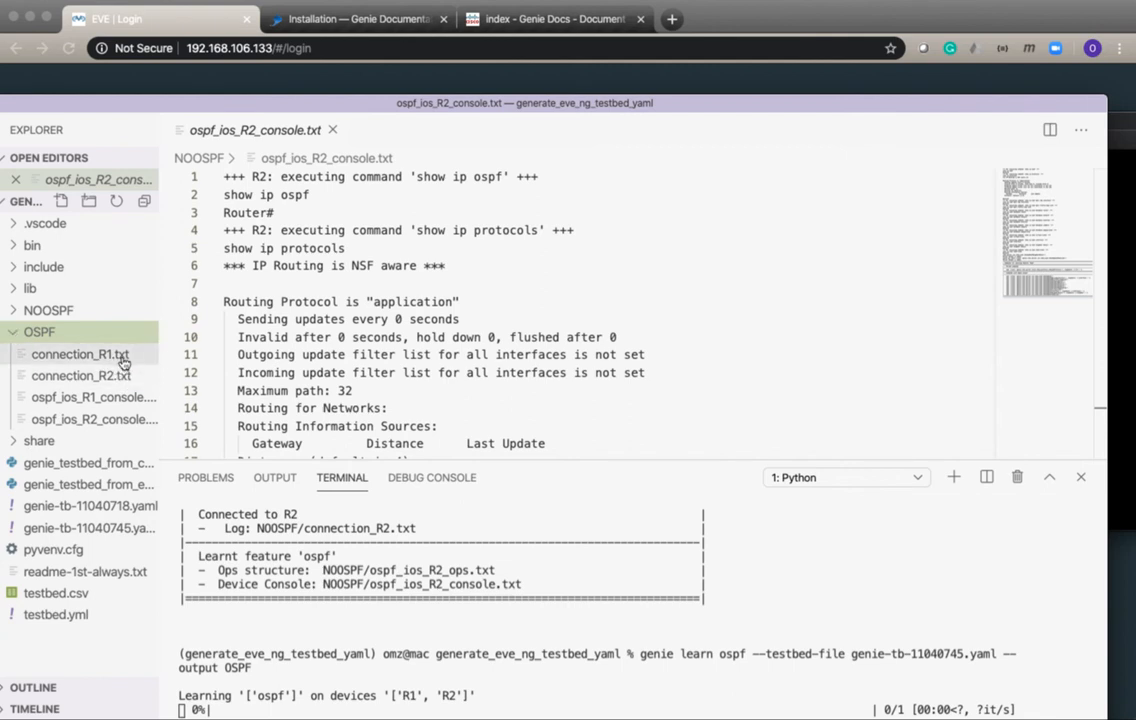
mouse_move(80, 376)
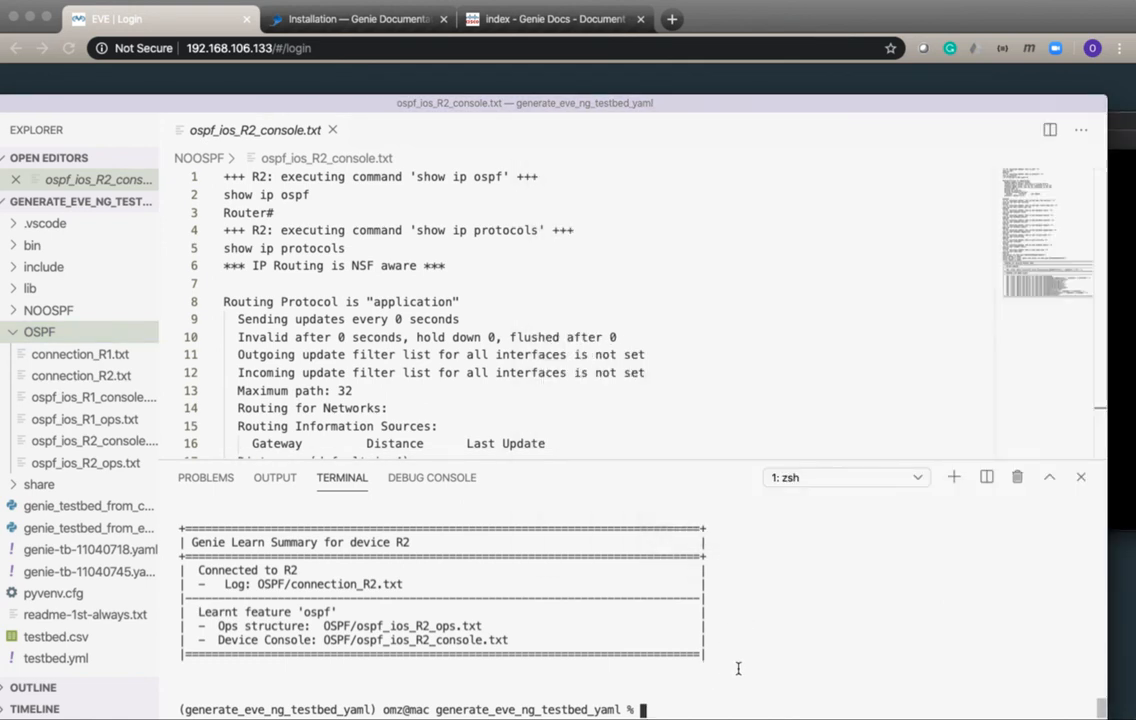
Step: Run genie diff NOOSPF OSPF in the terminal to generate the R1 and R2 ops diff files
text(gen)
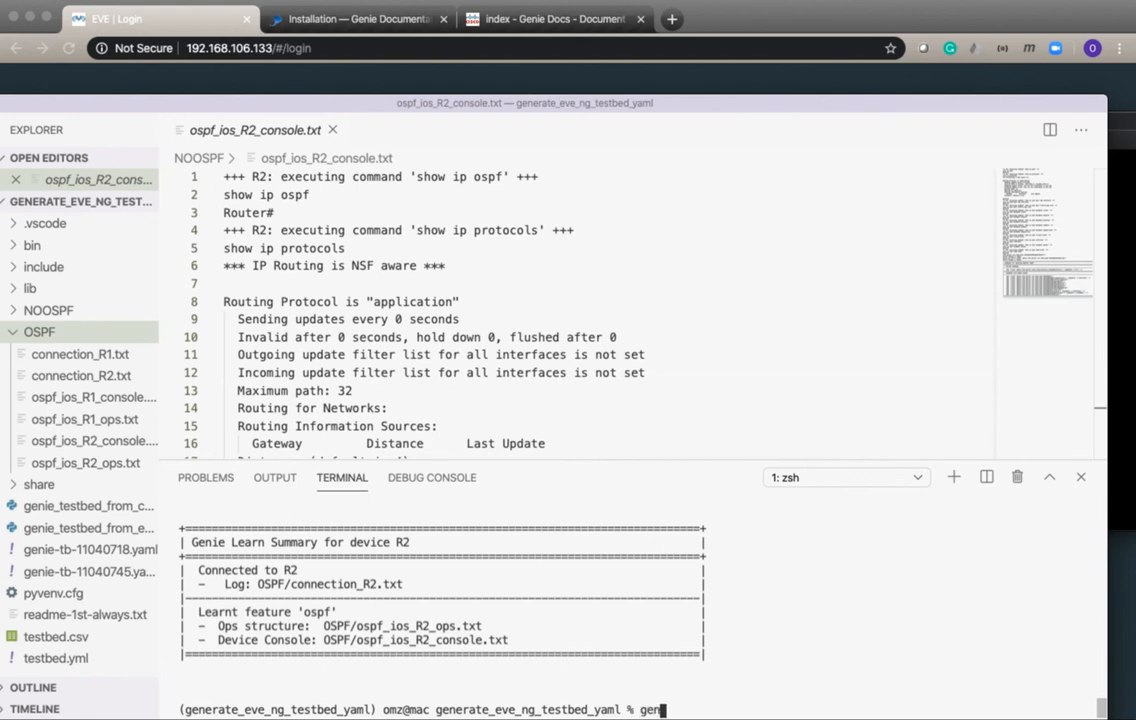
text(ie dif)
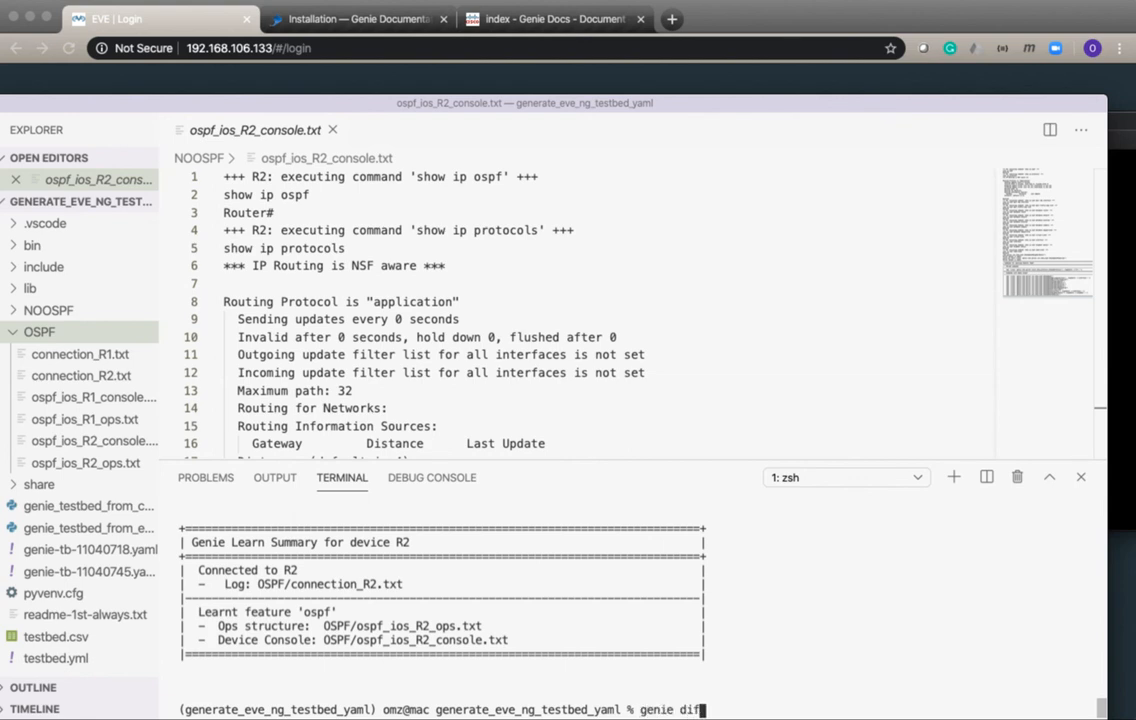
text(NO)
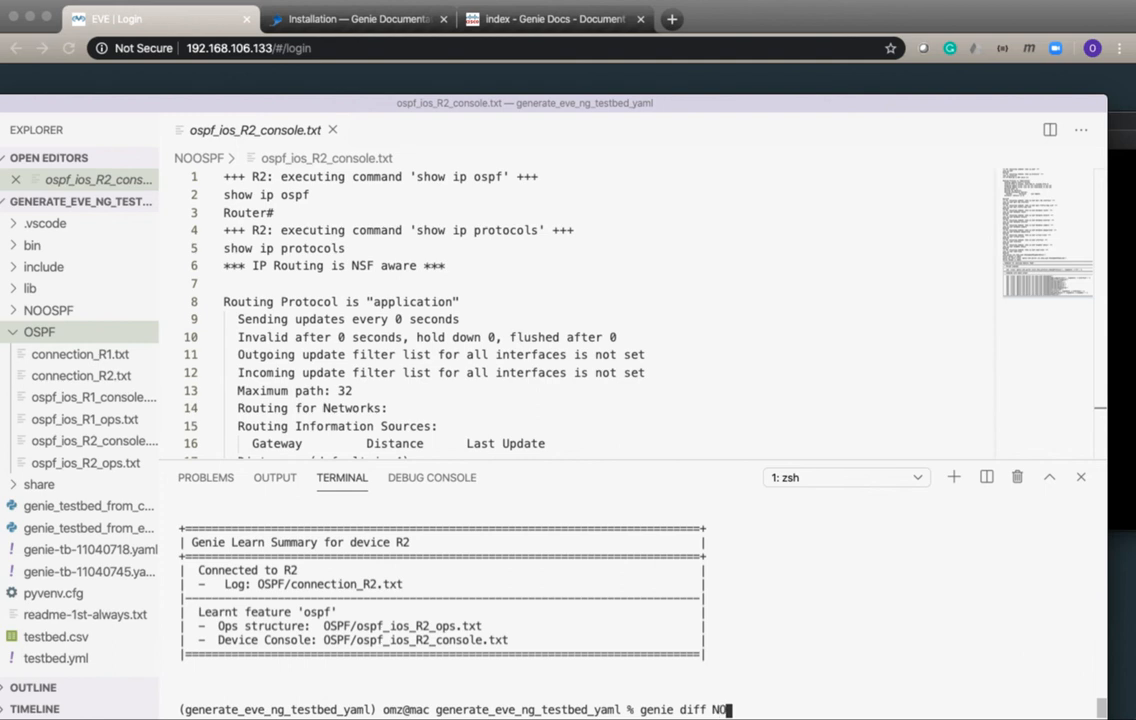
text(OSPF OS)
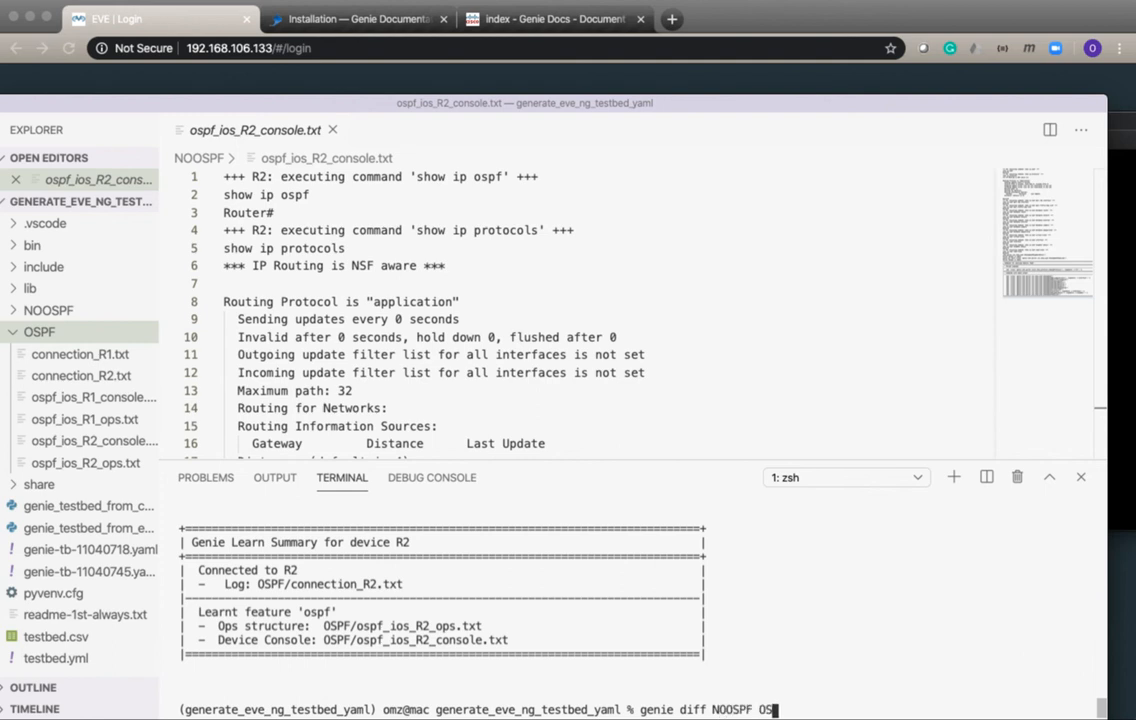
key(Return)
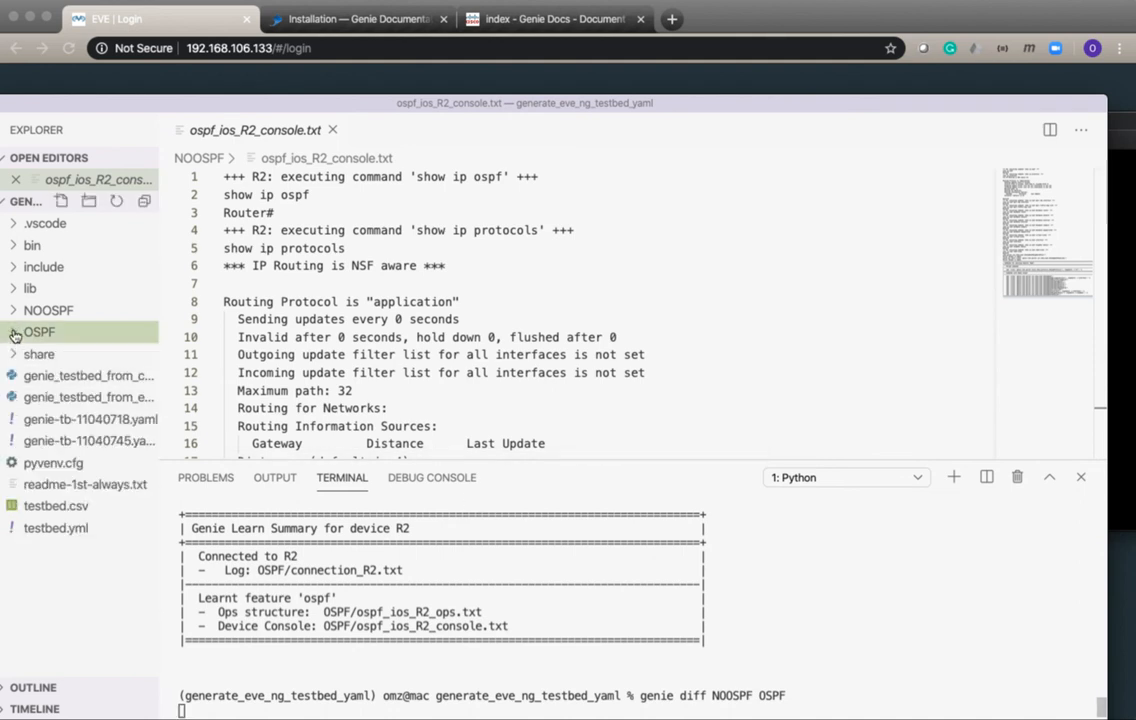
key(Return)
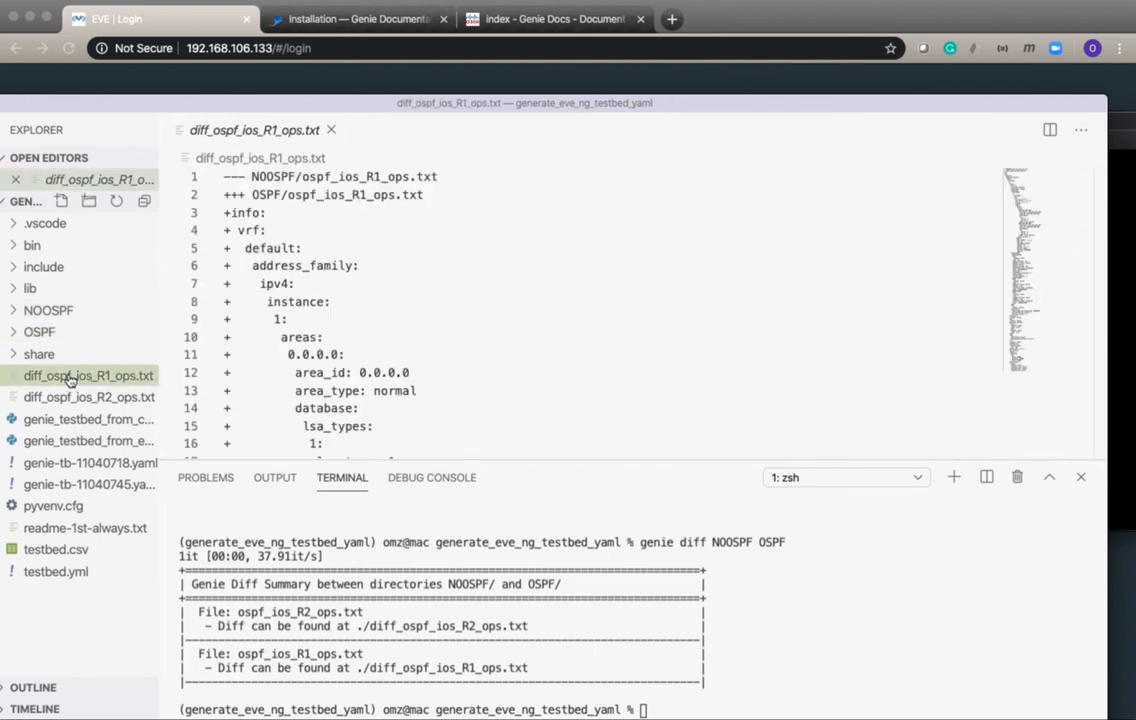
Step: Read through diff_ospf_ios_R1_ops.txt to review R1's OSPF changes
click(88, 396)
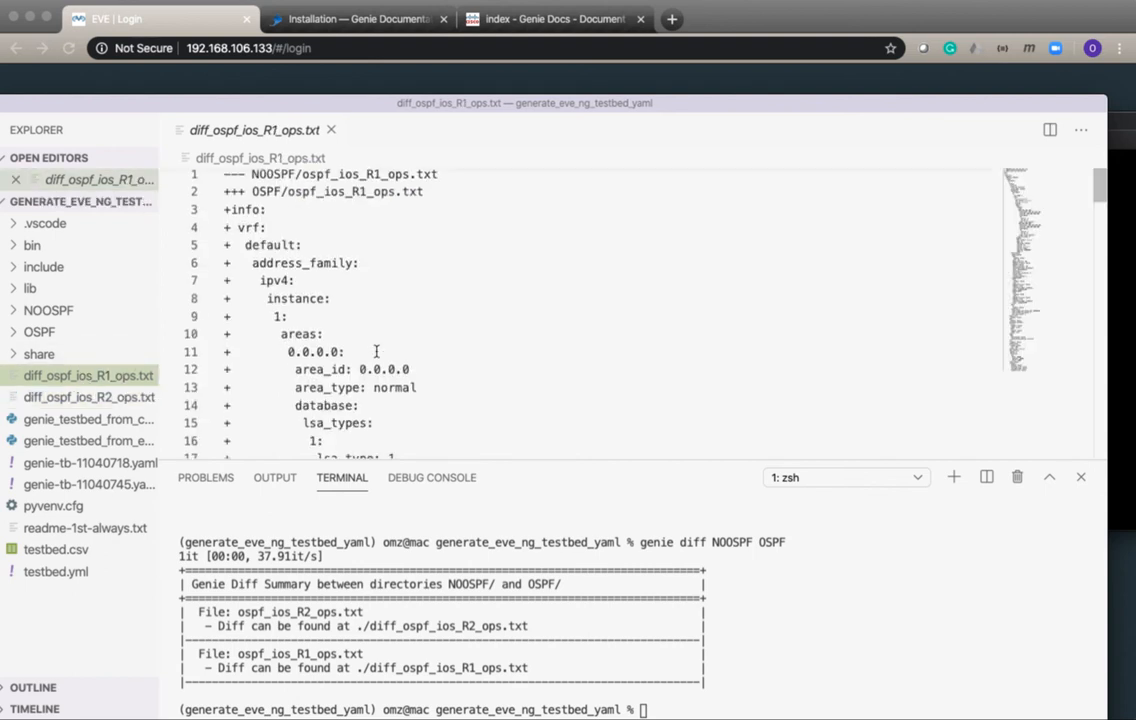
scroll(down, 3)
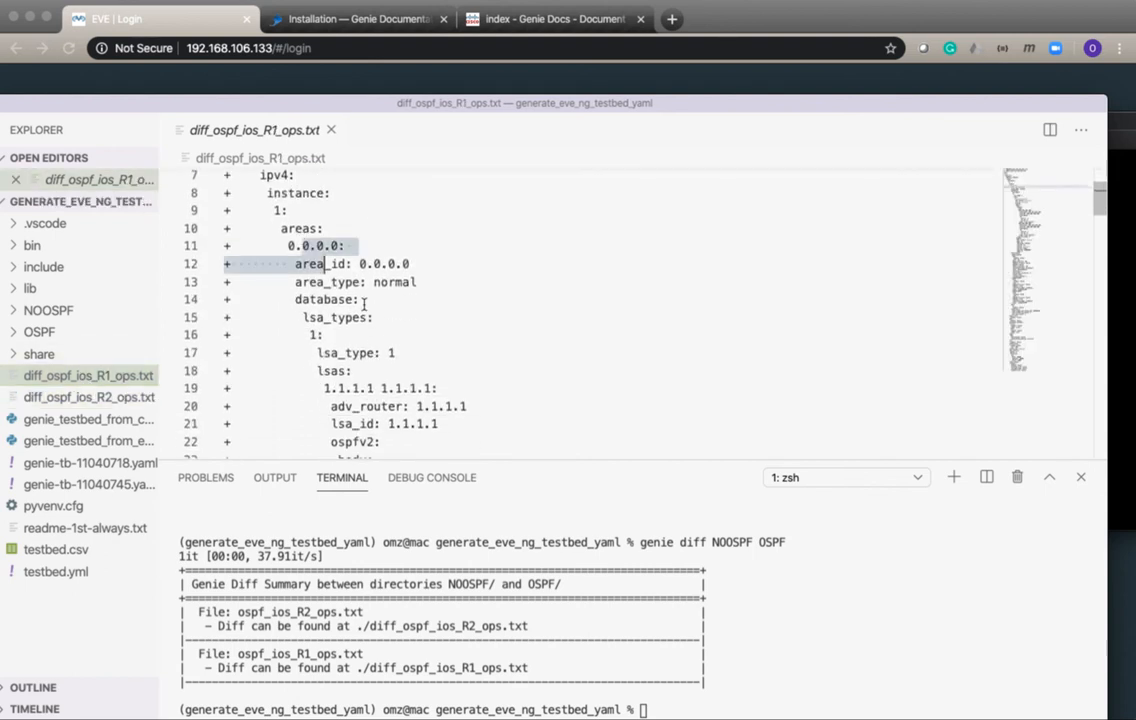
scroll(down, 3)
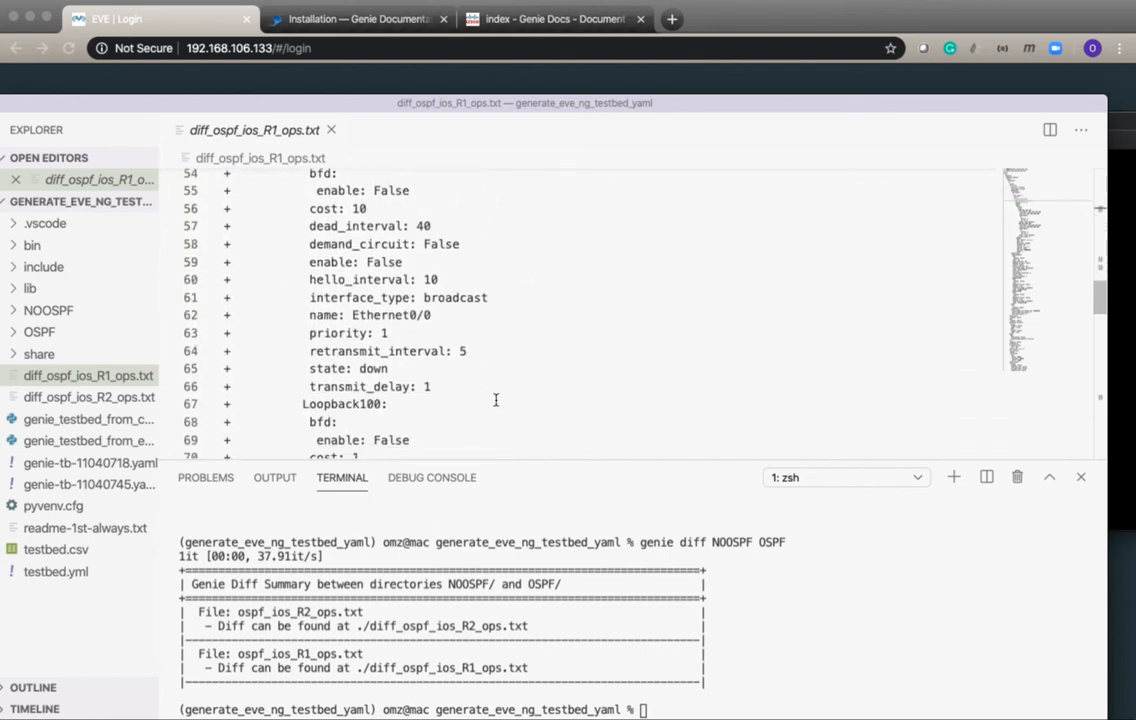
scroll(down, 3)
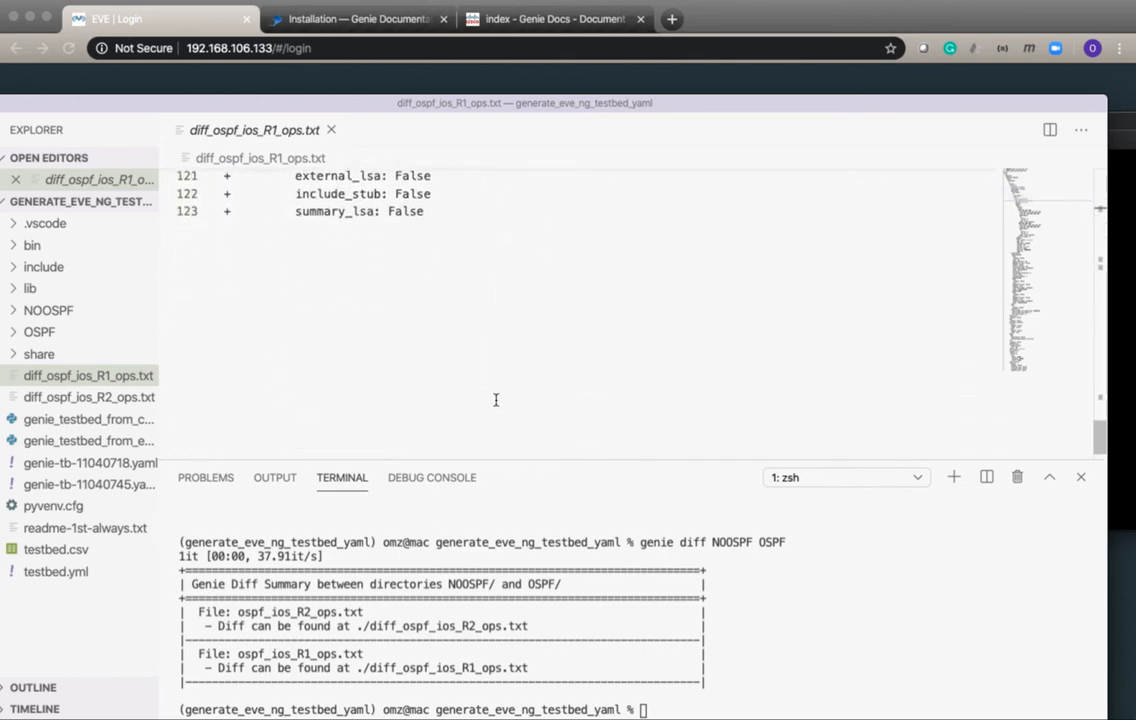
scroll(up, 3)
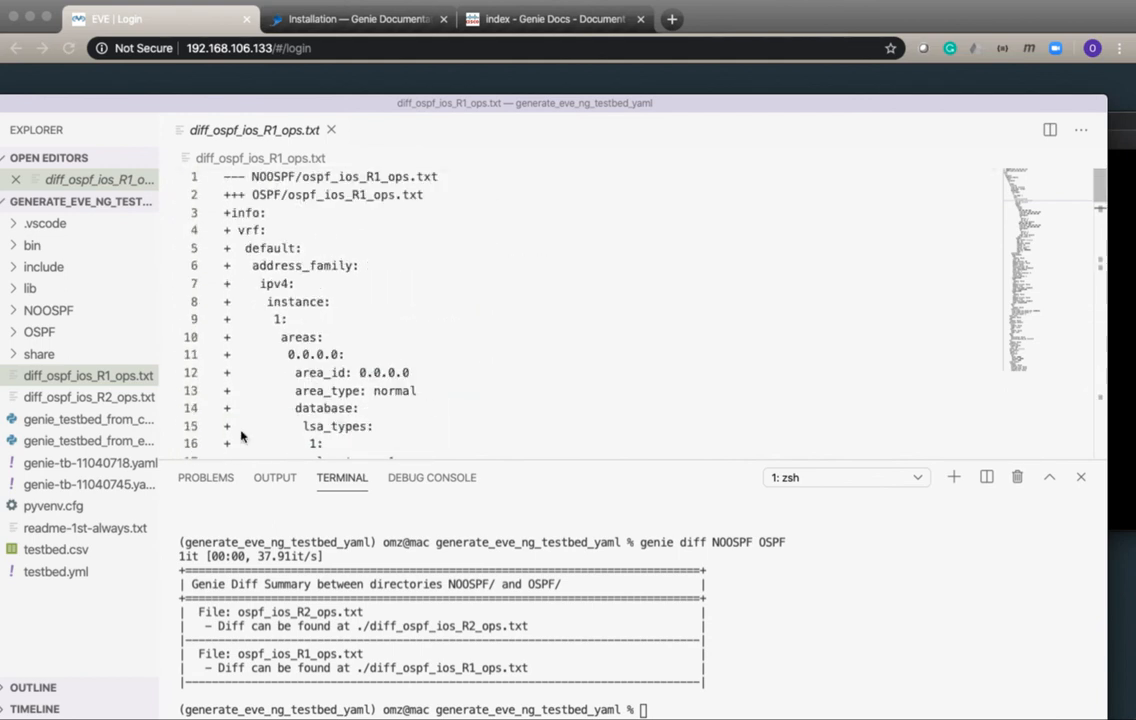
Step: Review diff_ospf_ios_R2_ops.txt showing the added area 0.0.0.0 and interface entries
click(90, 396)
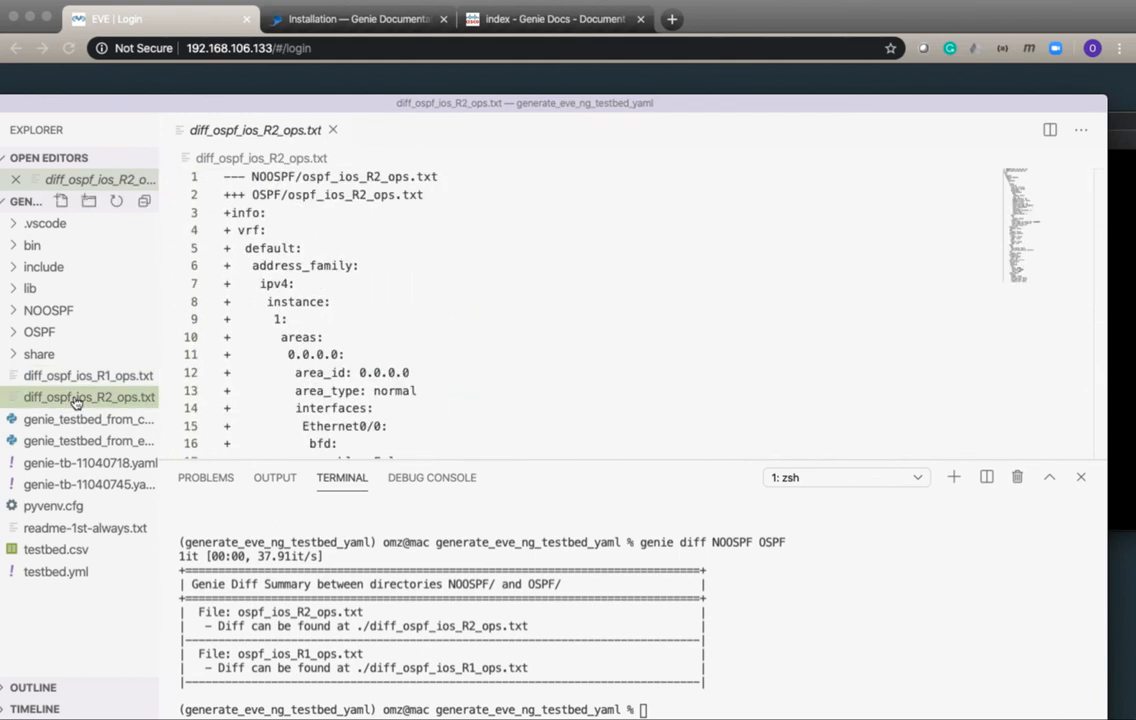
scroll(down, 3)
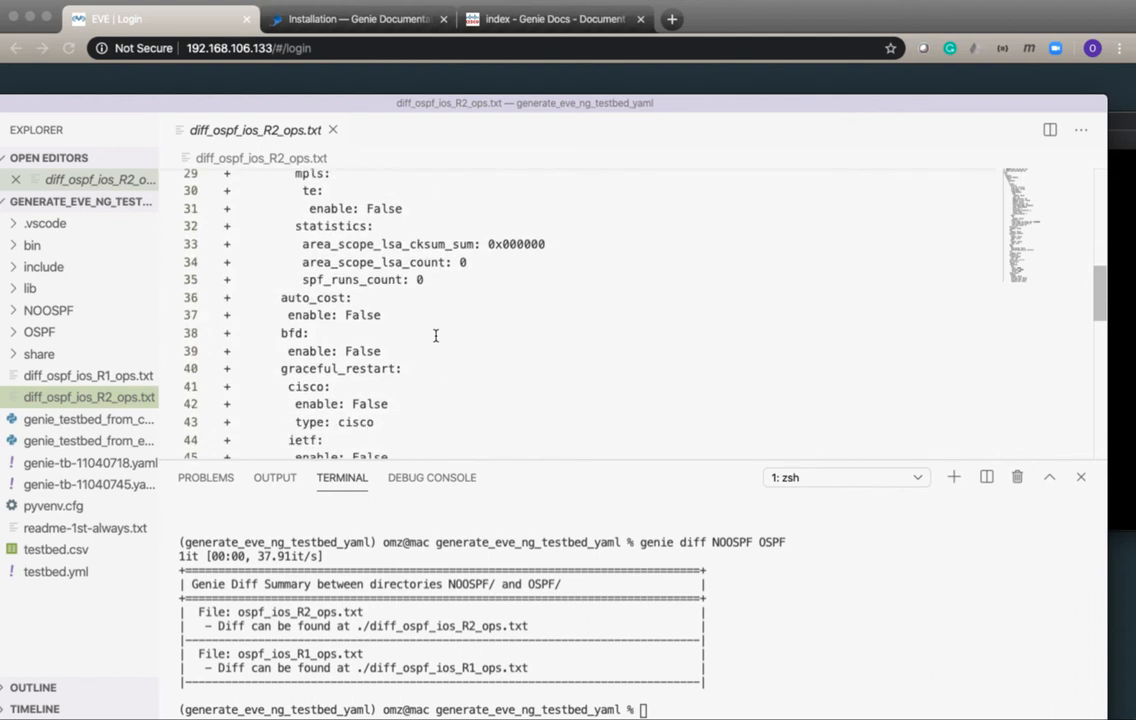
scroll(up, 3)
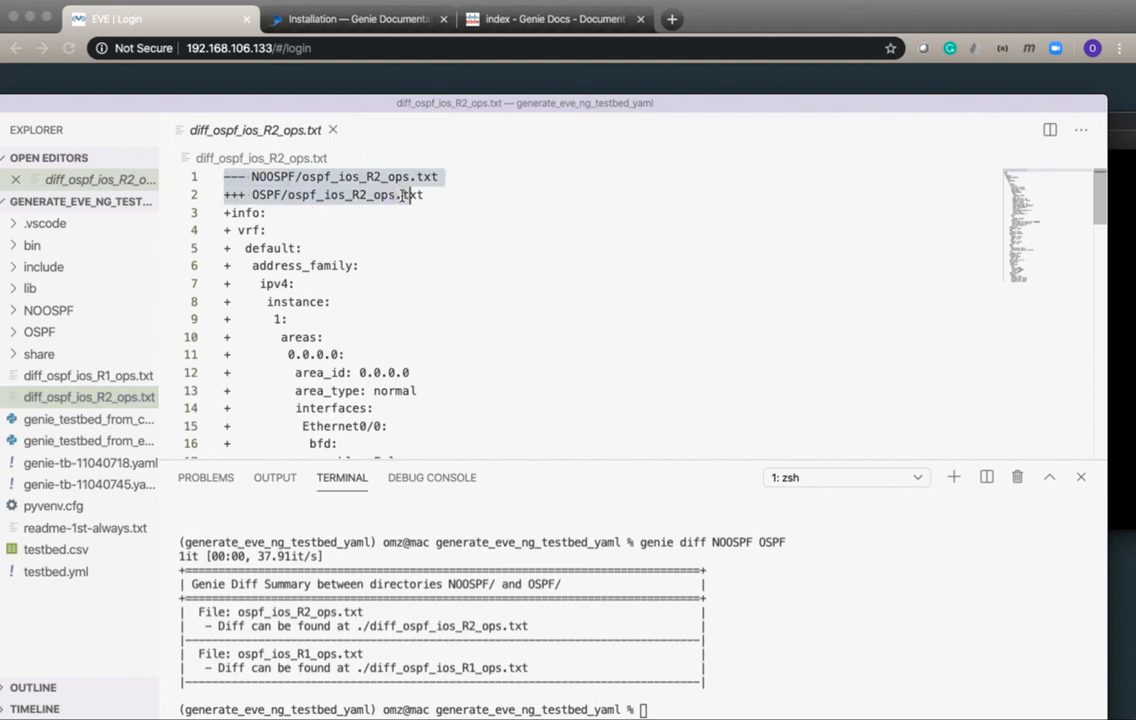
click(352, 354)
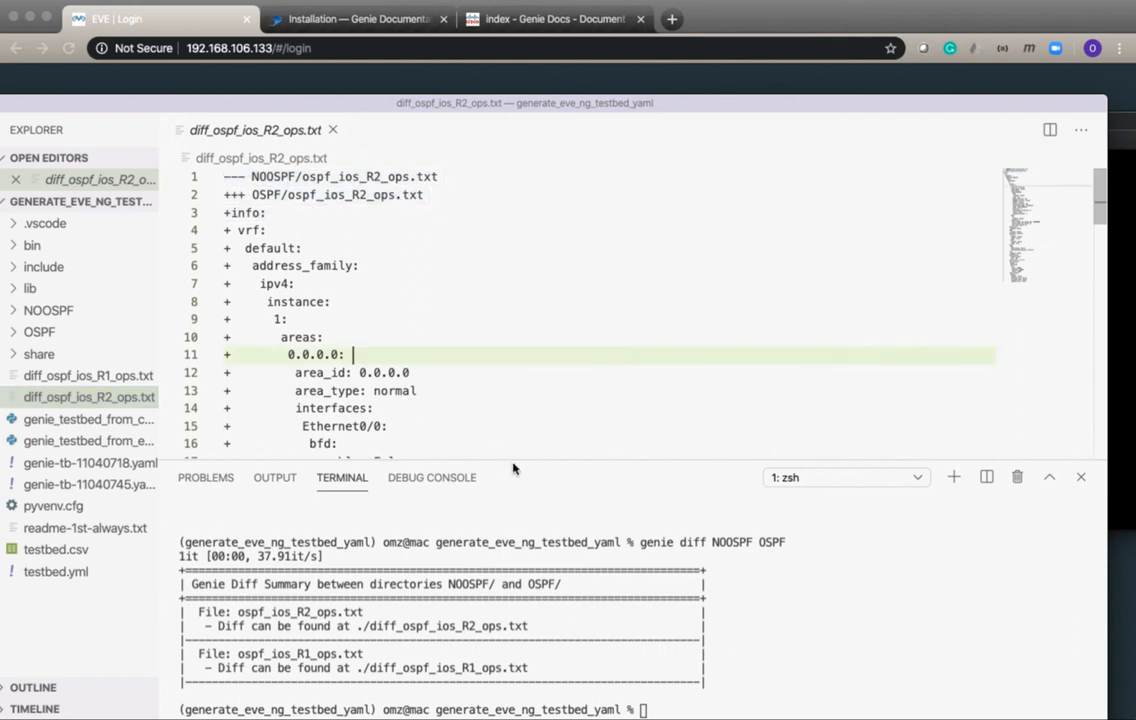
mouse_move(500, 450)
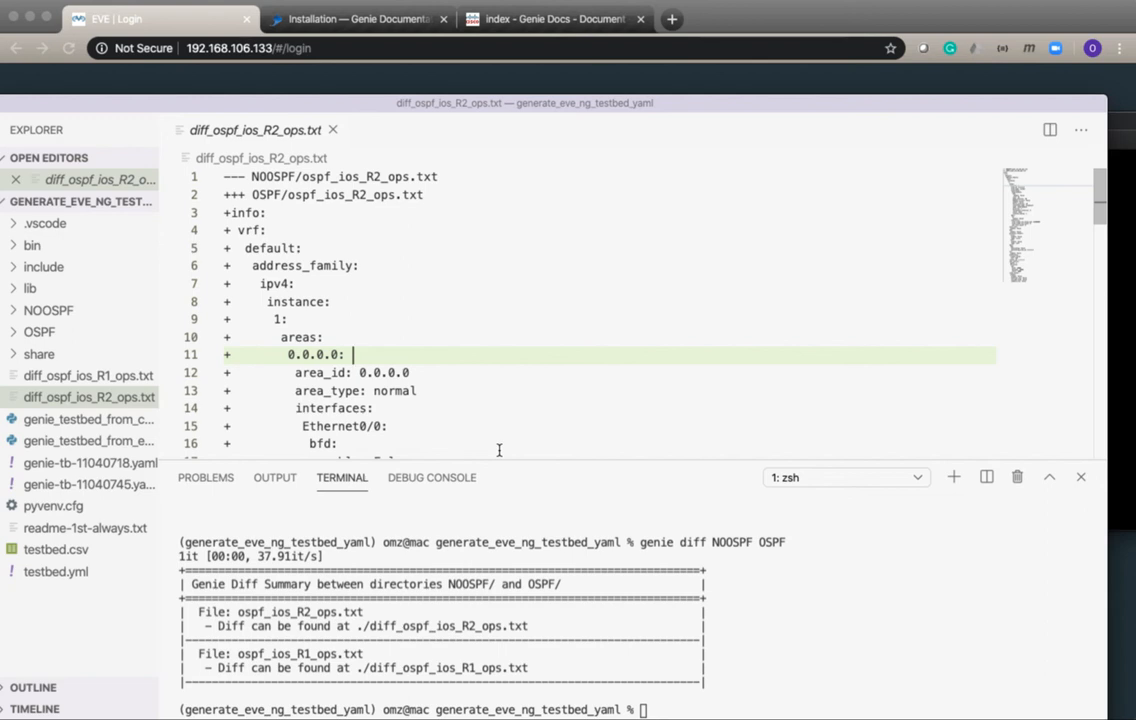
mouse_move(808, 380)
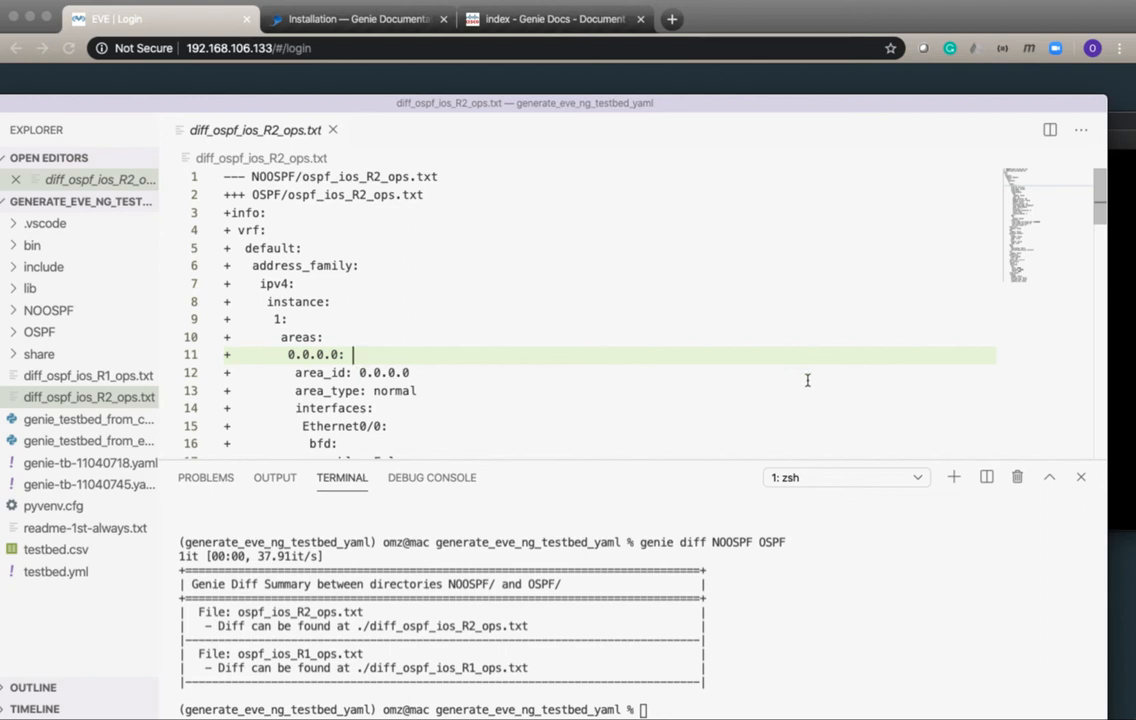